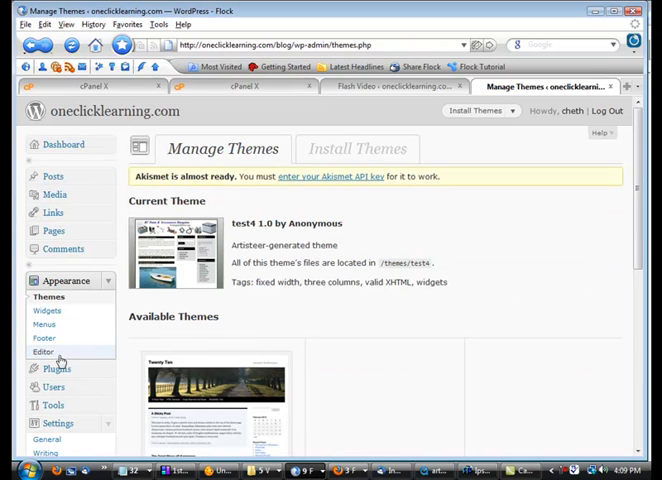
Step: Open the test4 theme's style.css in the WordPress theme editor and scroll through it
click(41, 351)
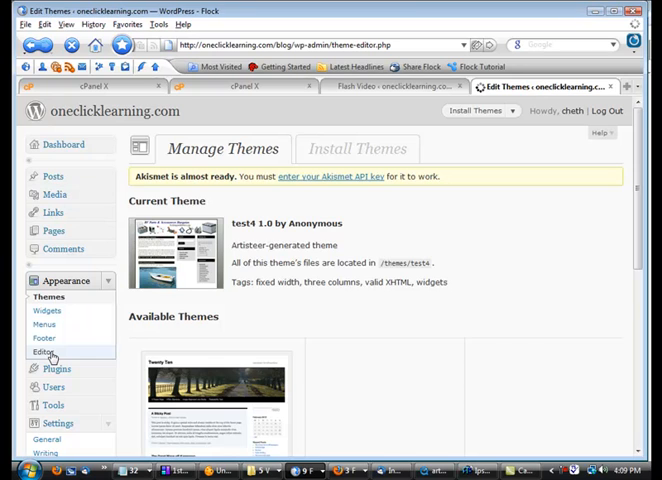
click(42, 351)
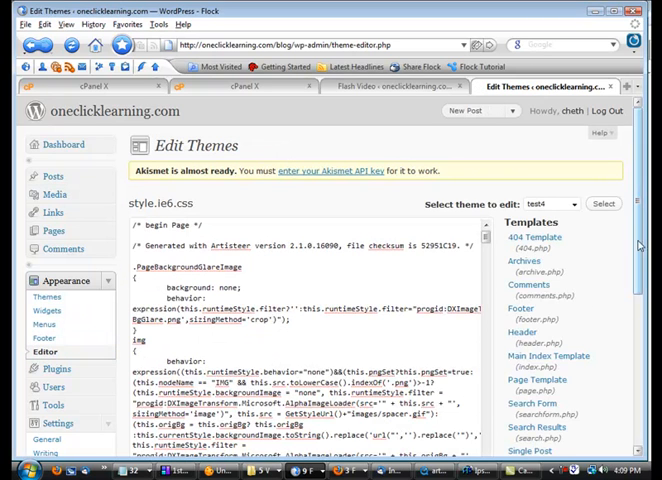
scroll(down, 3)
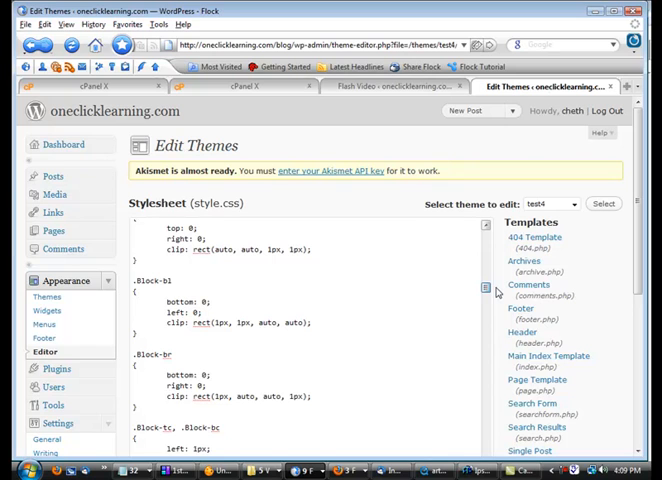
scroll(down, 3)
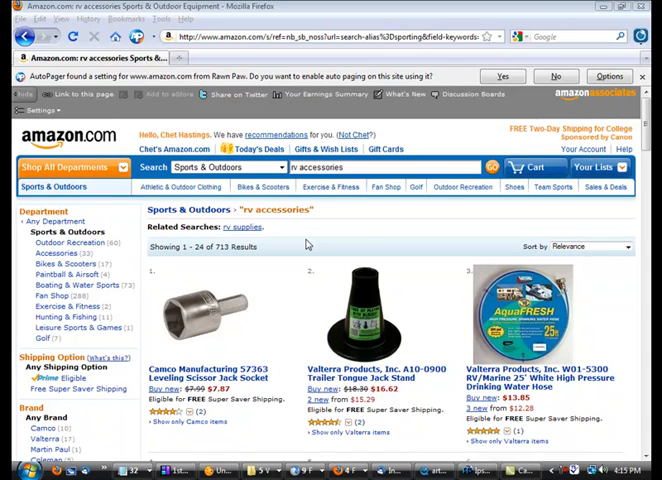
mouse_move(300, 285)
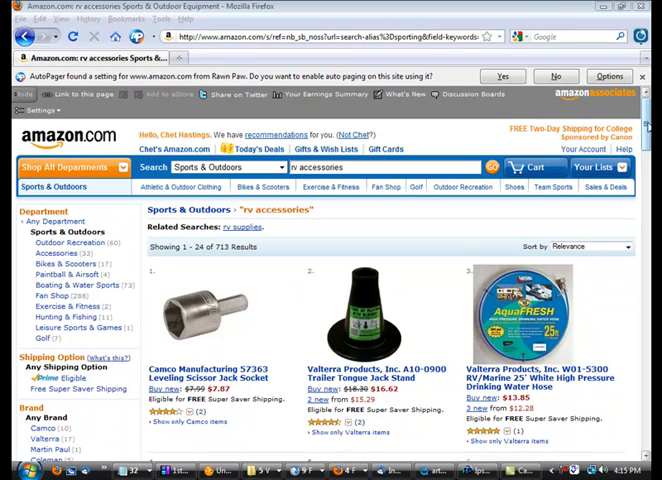
Step: Open the Poly Pro III RV Cover from the results and save its photo as rvbig1
scroll(down, 3)
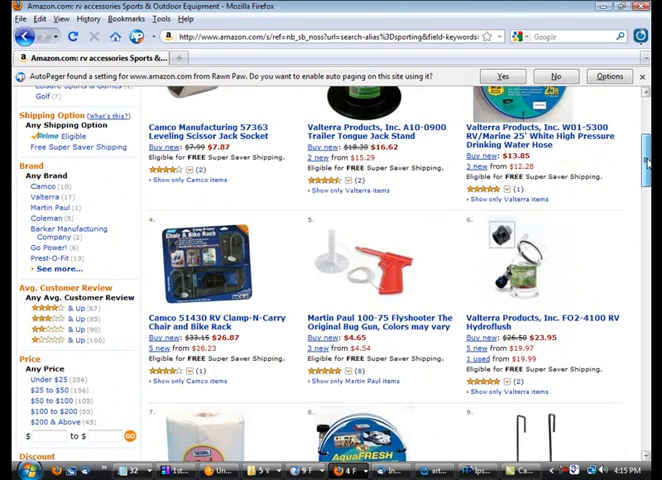
scroll(down, 3)
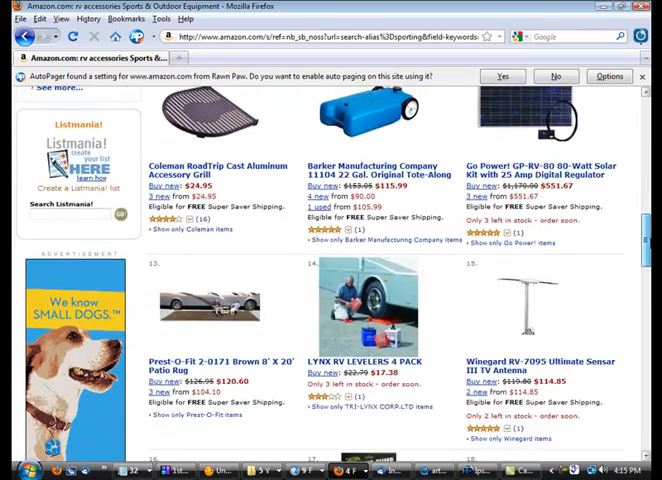
scroll(down, 3)
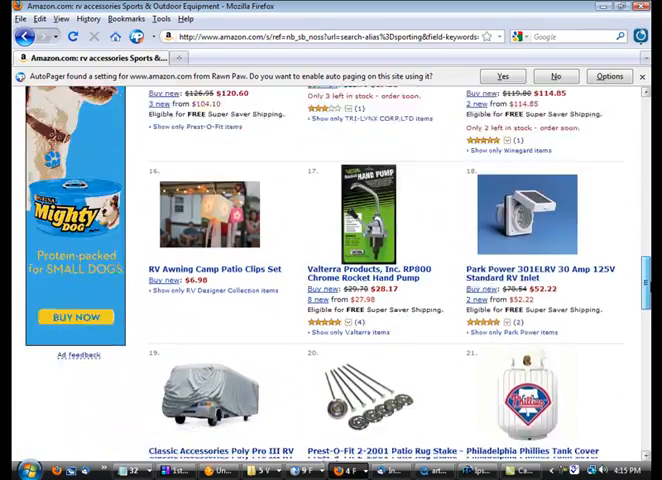
scroll(down, 3)
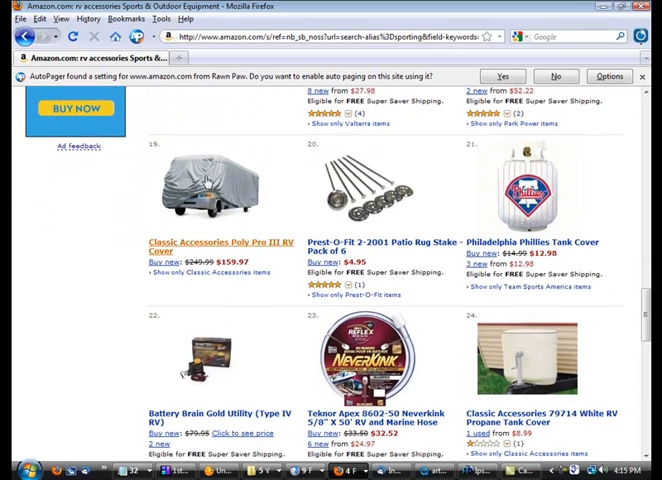
click(205, 190)
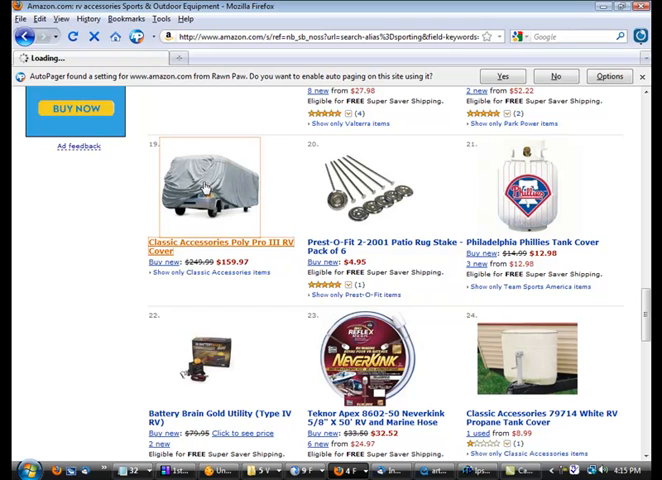
click(205, 190)
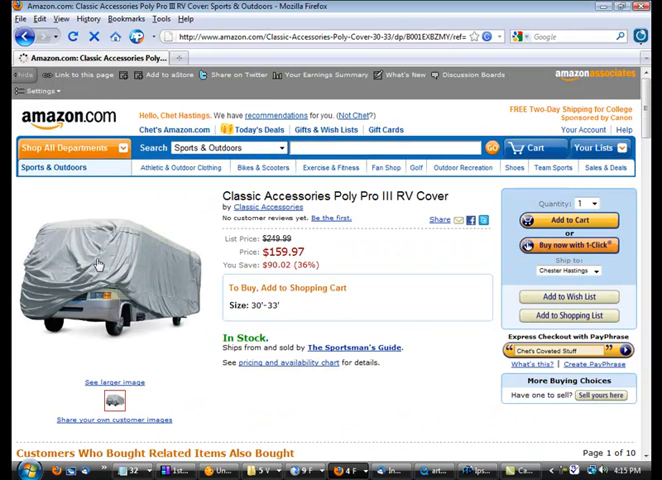
right_click(95, 262)
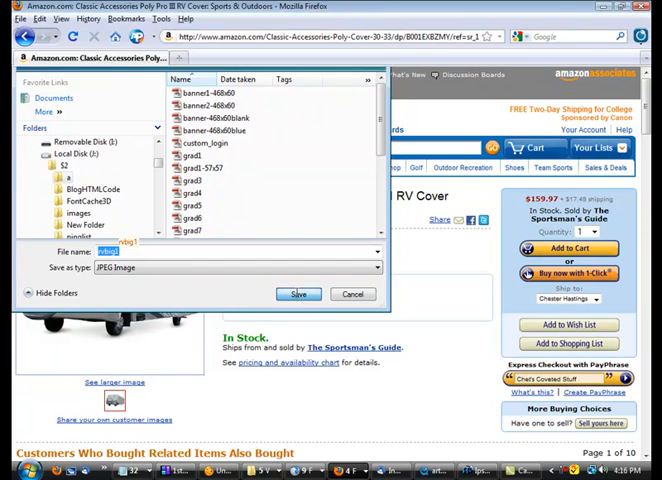
click(298, 294)
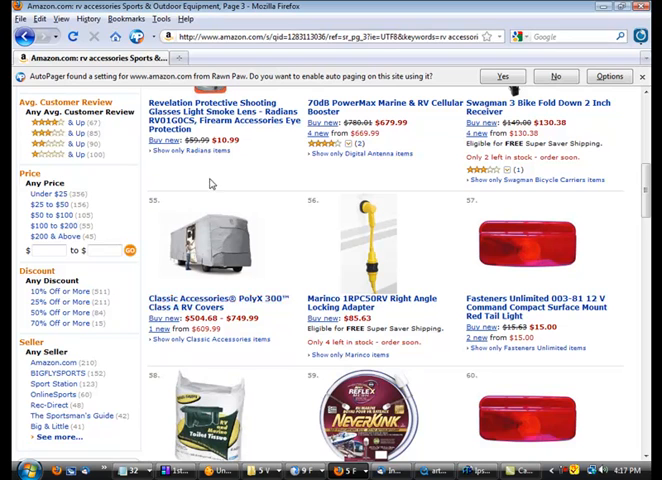
mouse_move(264, 247)
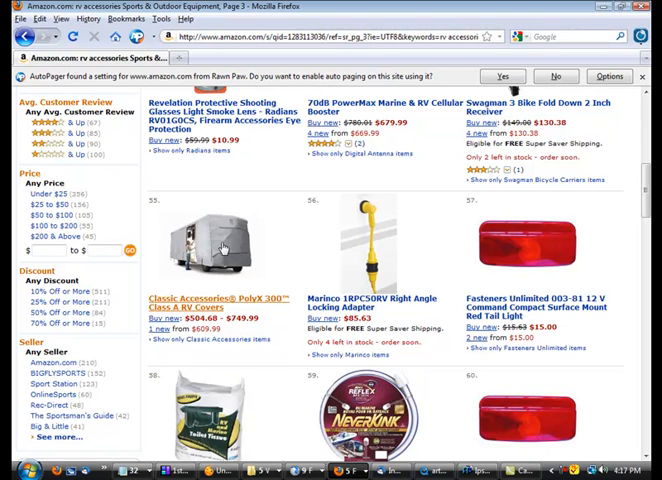
Step: Open the PolyX 300 Class A RV Covers page and save its photo under a new name
click(210, 245)
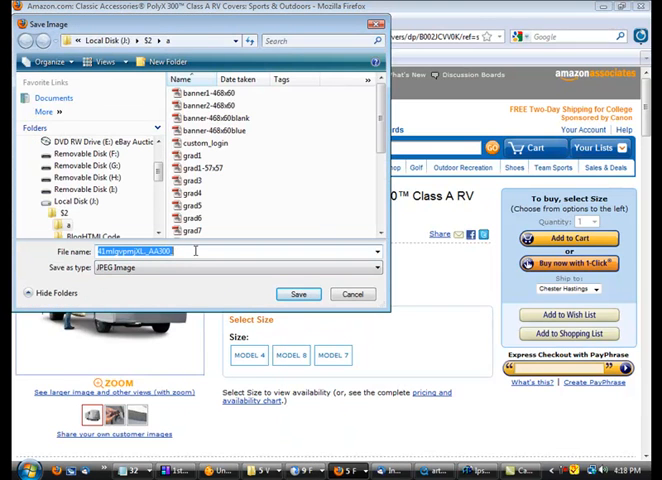
text(rvb)
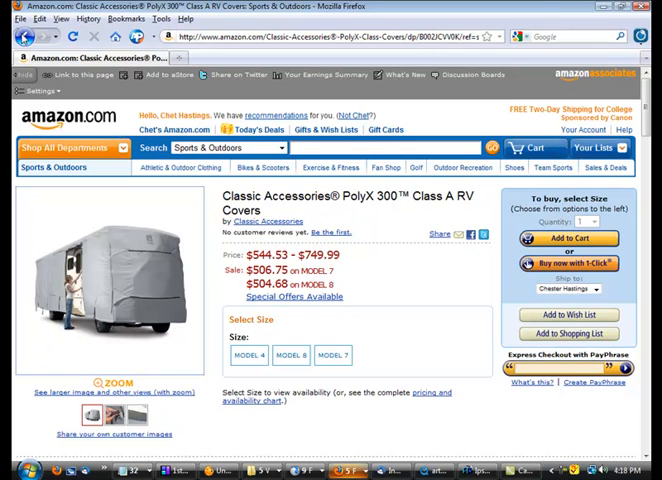
mouse_move(22, 38)
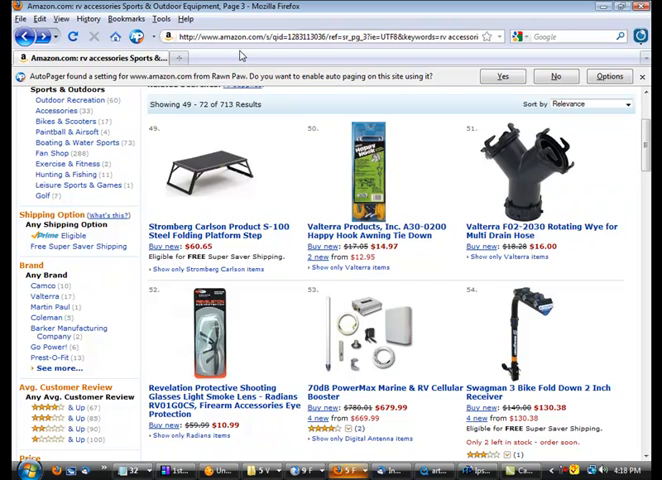
mouse_move(441, 180)
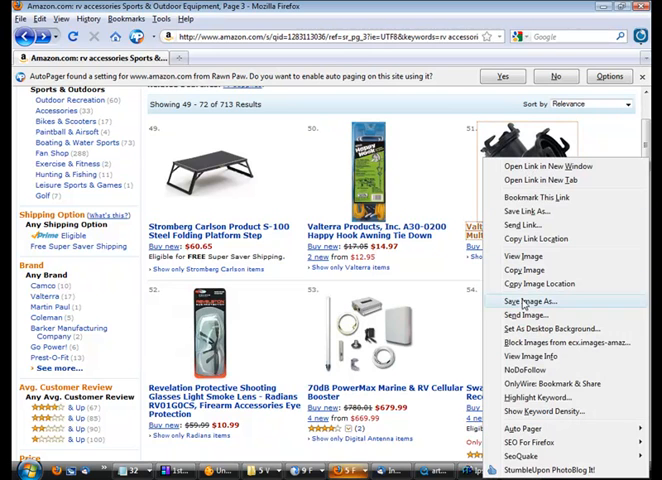
Step: Save the rotating wye photo as rv3 and the folding step photo as rv4
click(533, 301)
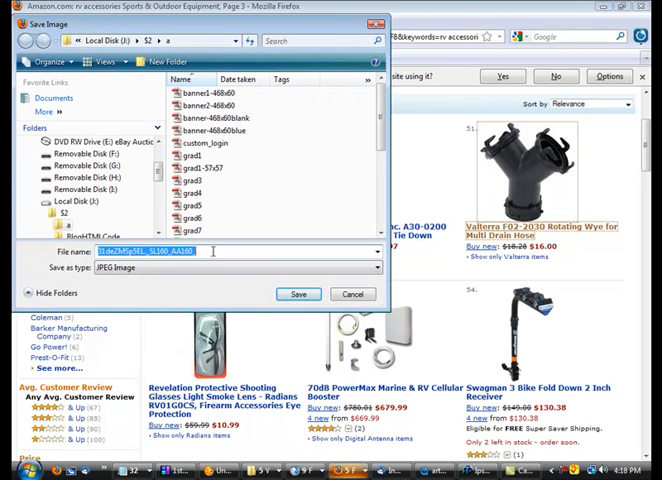
text(rv3)
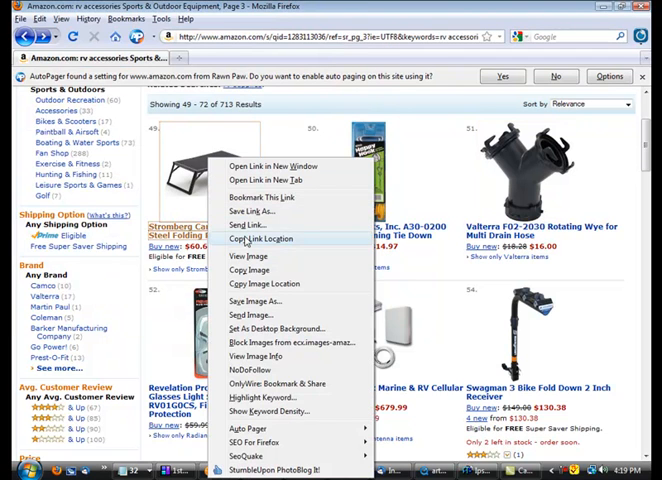
mouse_move(251, 301)
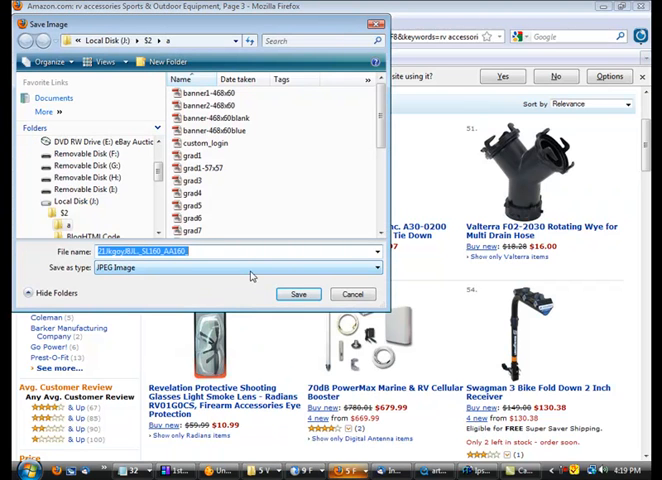
text(rv4)
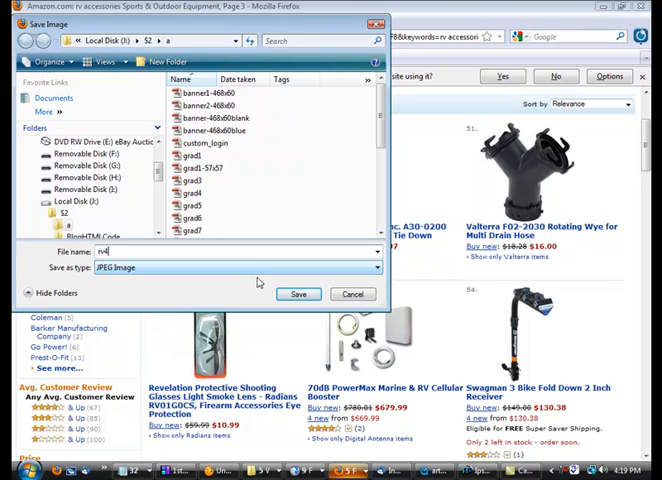
click(299, 293)
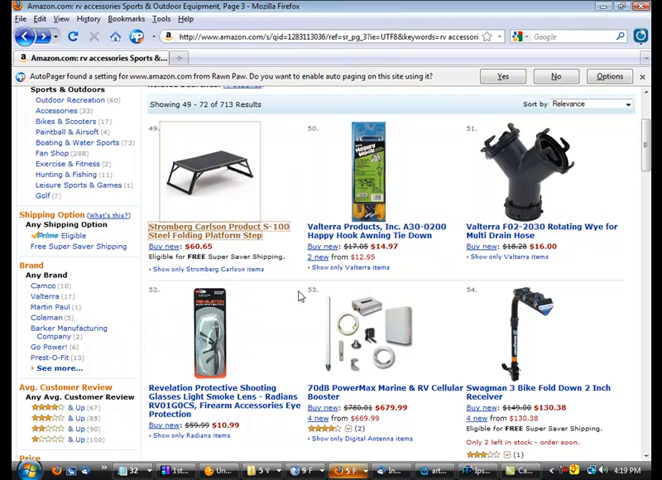
mouse_move(297, 294)
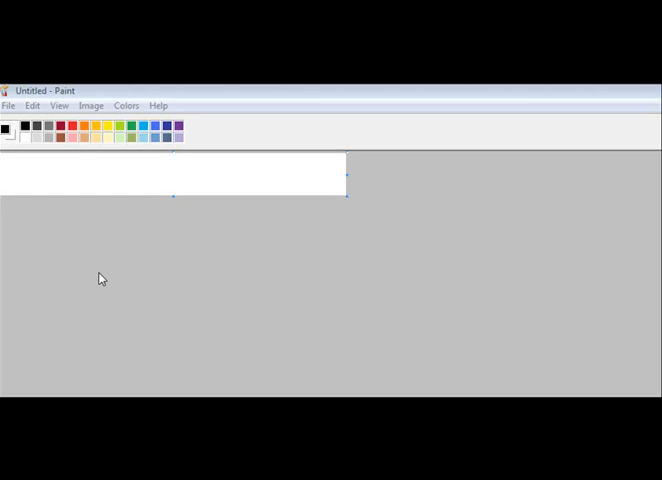
mouse_move(8, 108)
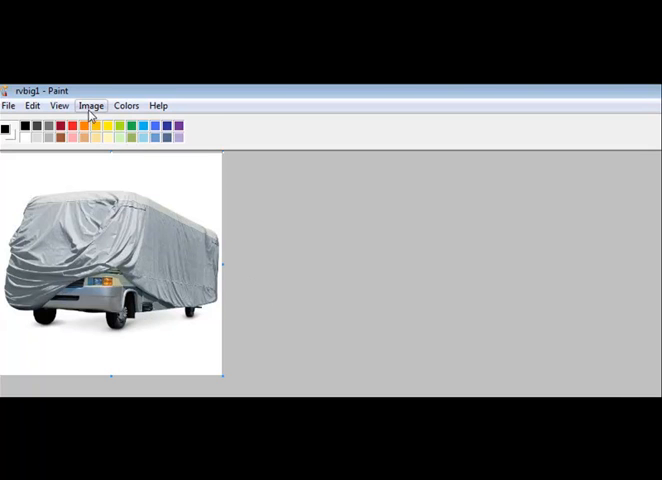
Step: Check rvbig1's attributes in Paint, confirming 300 × 300 pixels
click(91, 105)
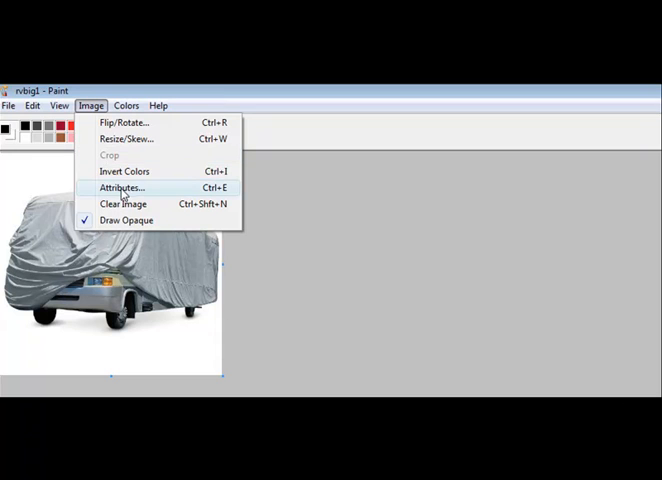
click(122, 187)
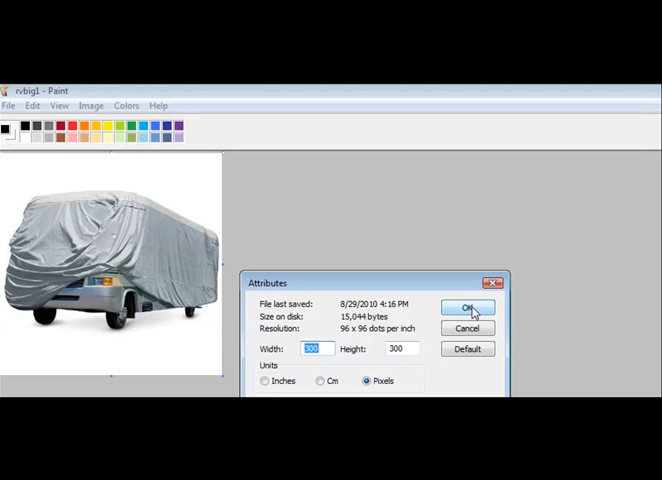
click(467, 307)
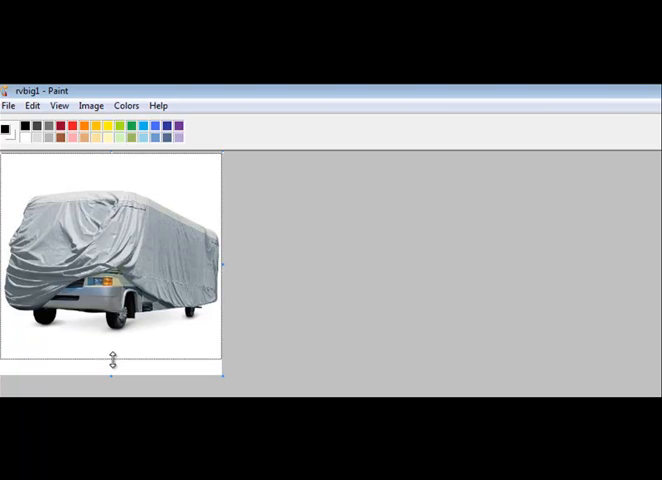
drag(114, 364, 114, 340)
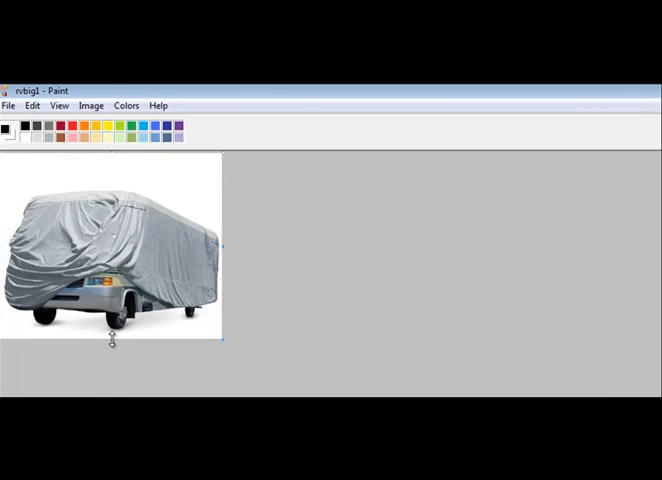
click(91, 105)
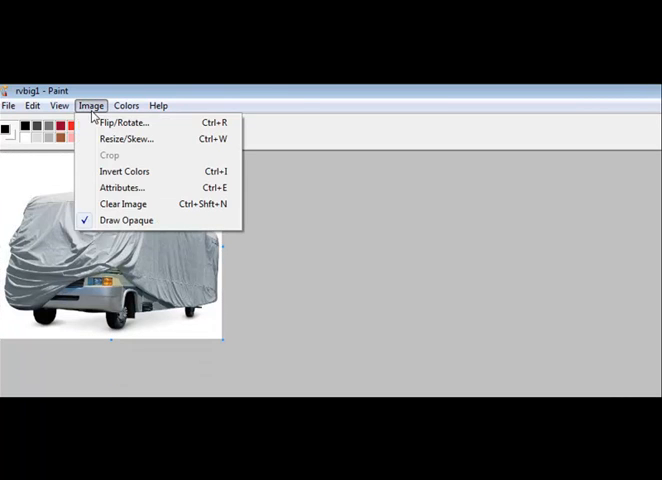
click(118, 121)
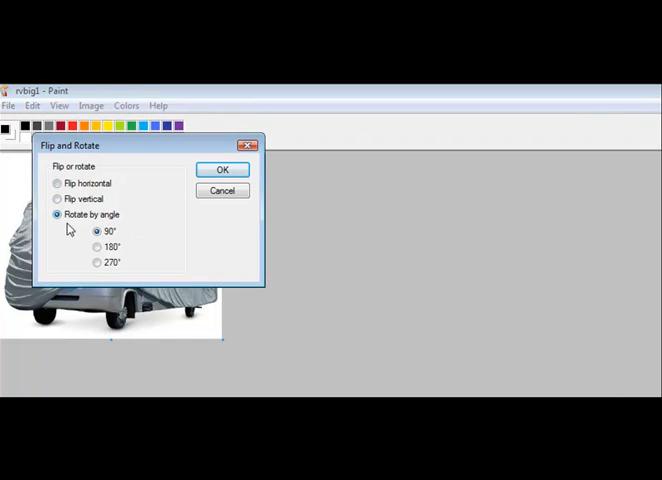
click(222, 169)
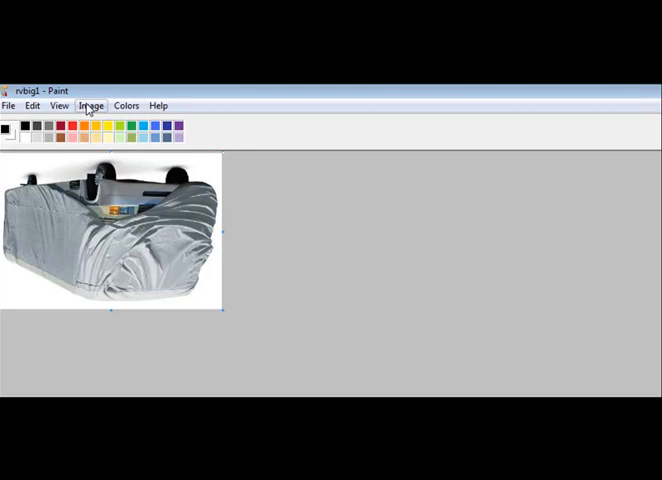
click(90, 105)
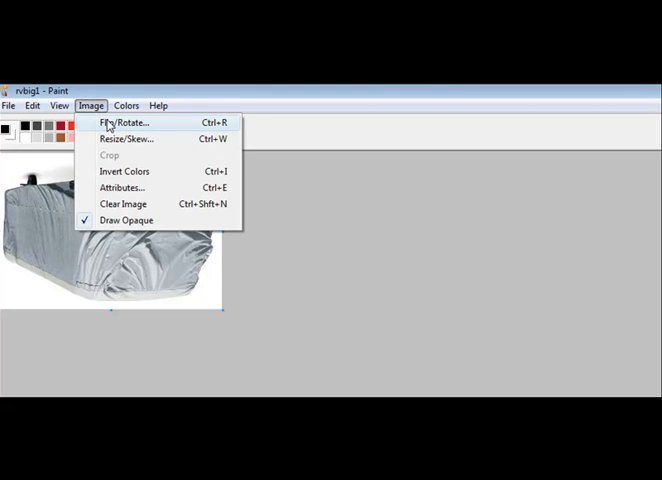
click(122, 122)
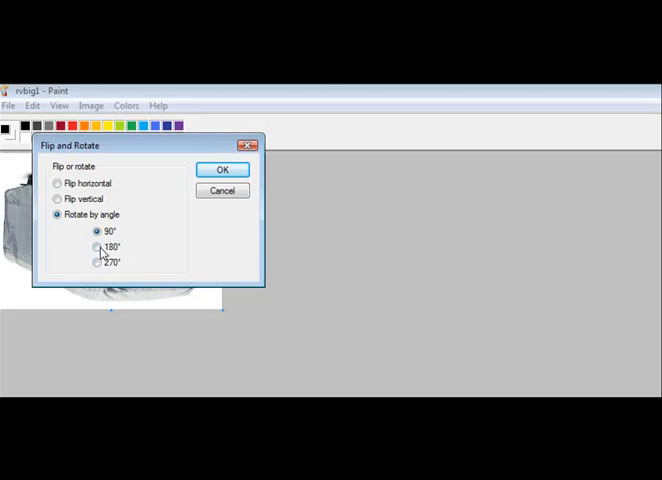
click(222, 169)
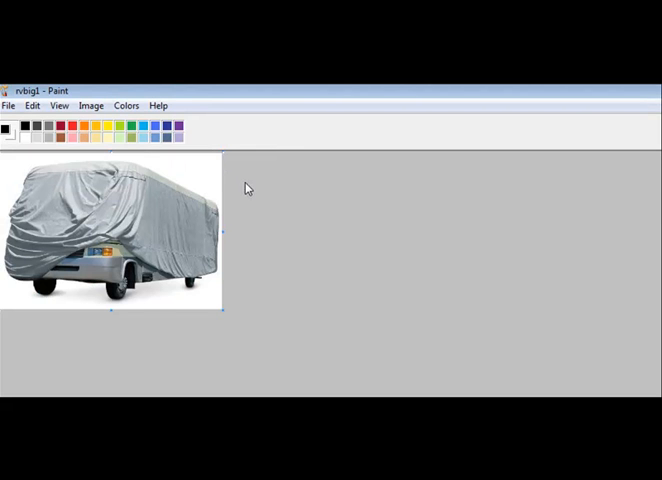
mouse_move(125, 338)
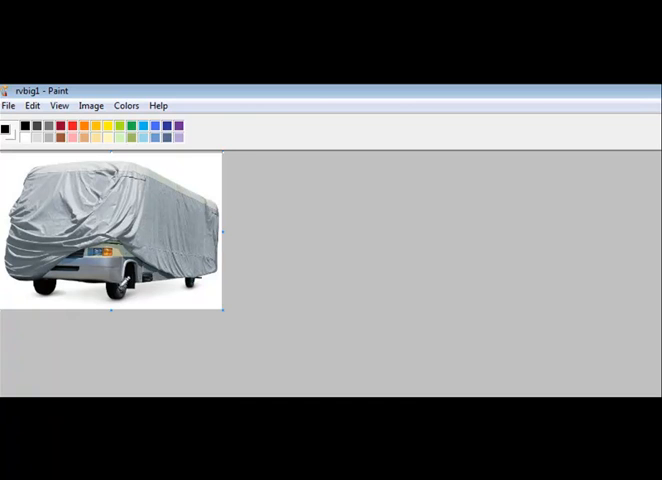
click(91, 105)
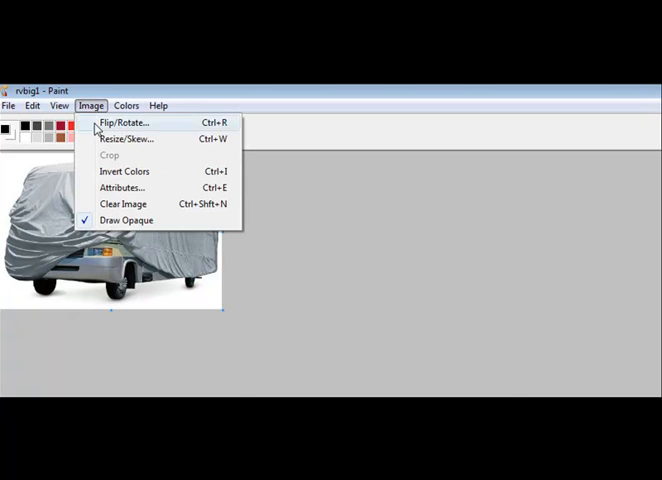
click(121, 187)
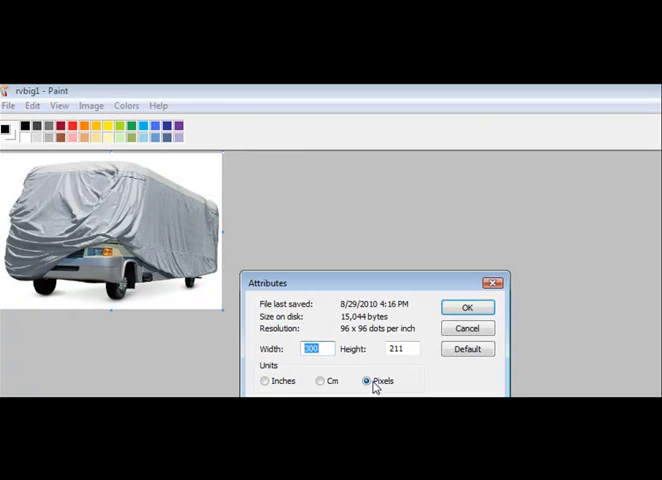
click(467, 307)
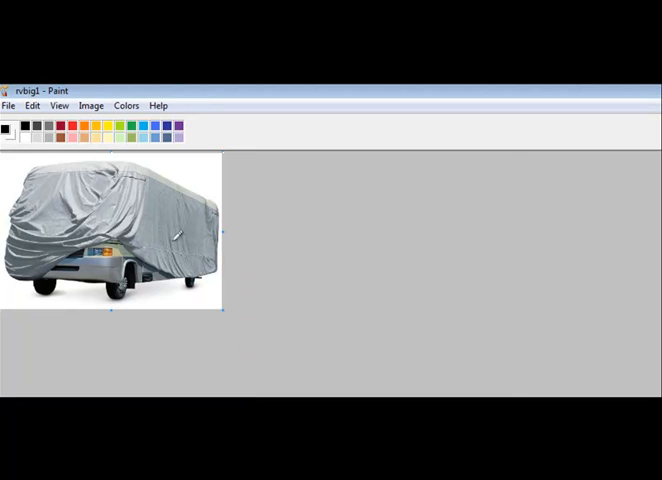
click(91, 105)
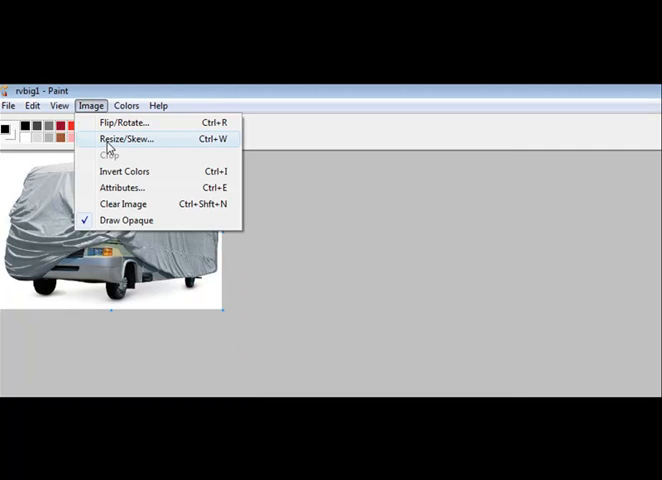
Step: Resize the RV cover picture to 60 percent, then undo it as too small
click(116, 138)
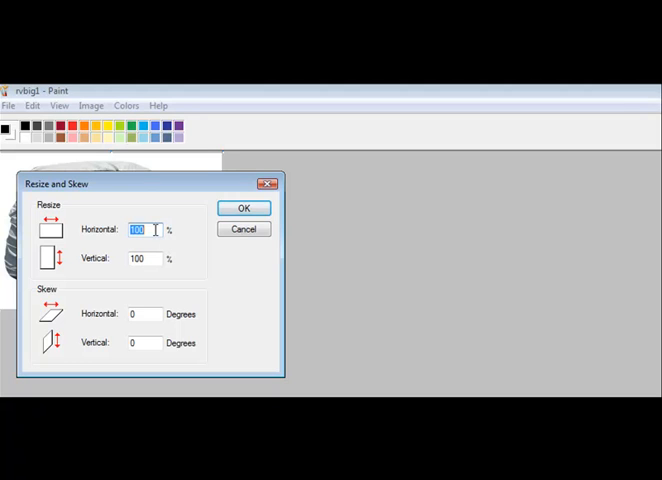
text(60)
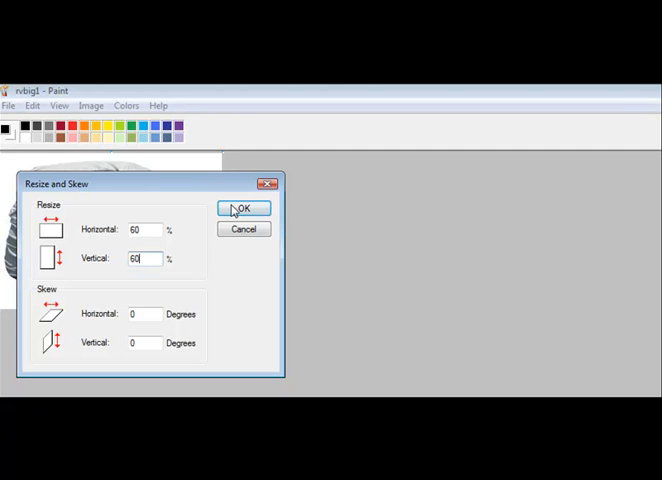
click(240, 209)
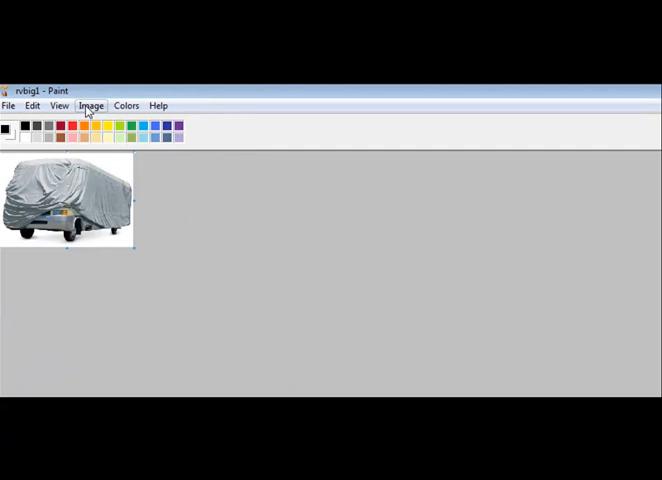
click(91, 105)
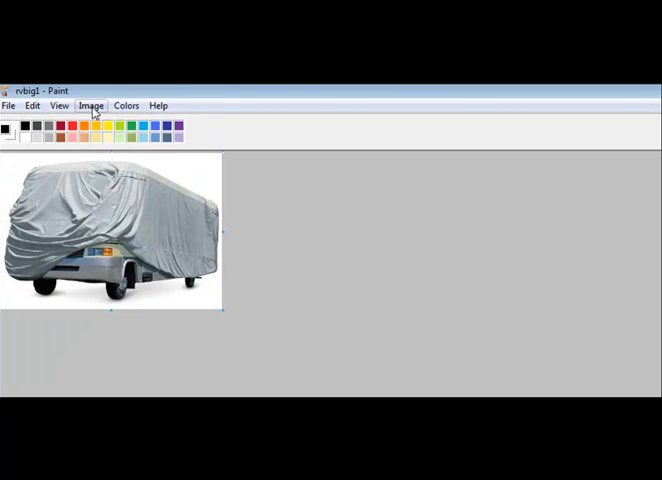
Step: Resize the picture to 70 percent horizontally and vertically
click(91, 105)
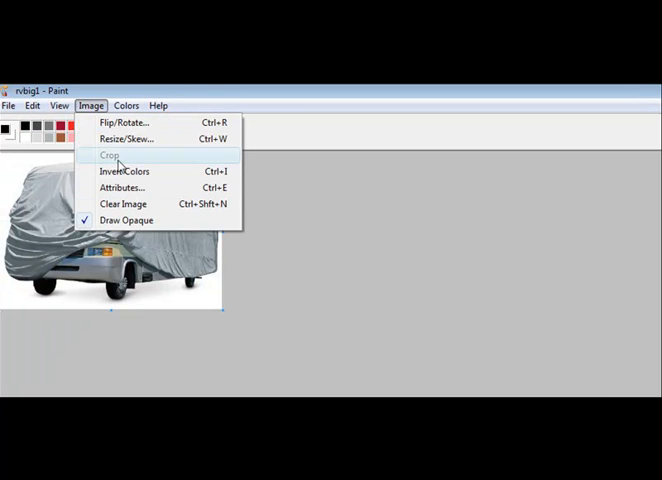
click(121, 138)
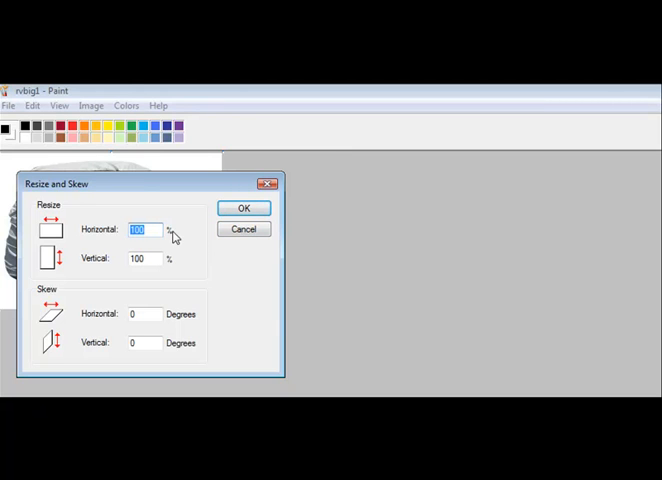
text(70)
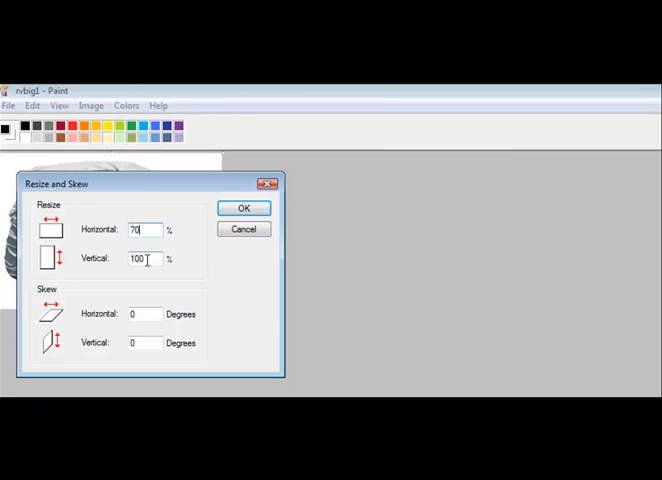
text(70)
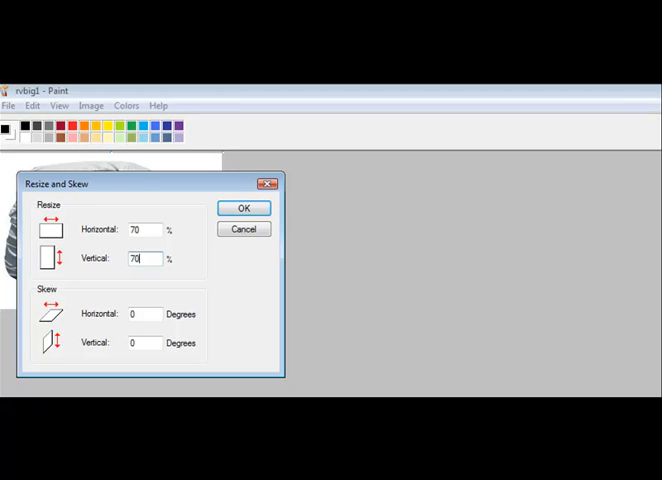
click(243, 208)
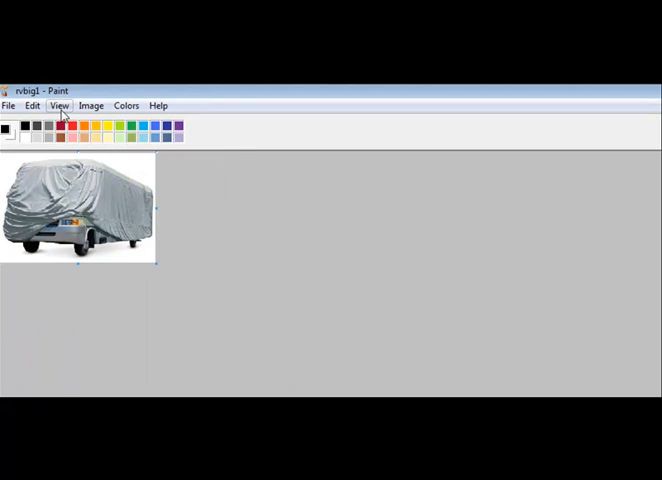
click(120, 188)
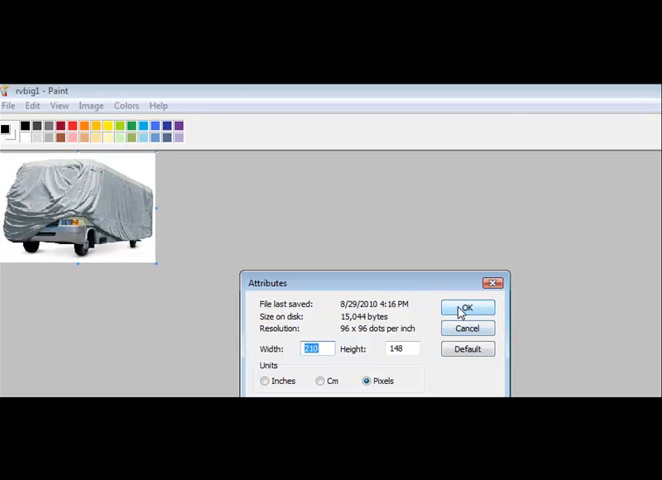
click(466, 307)
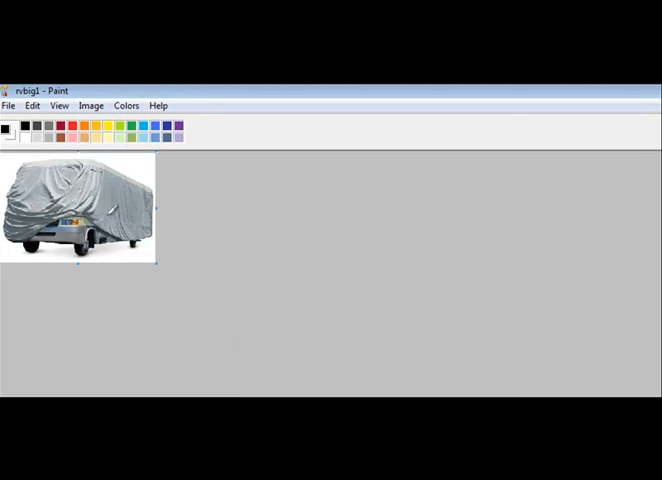
mouse_move(567, 262)
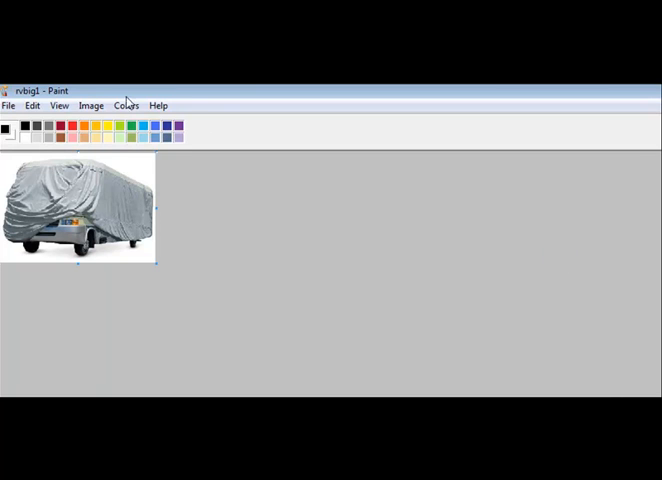
click(91, 105)
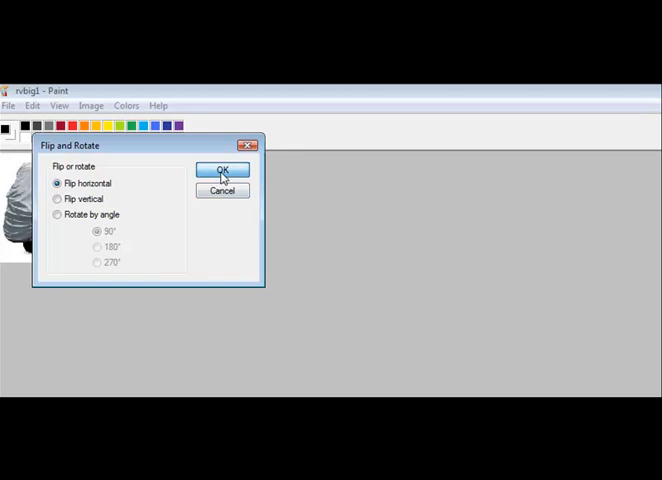
click(222, 169)
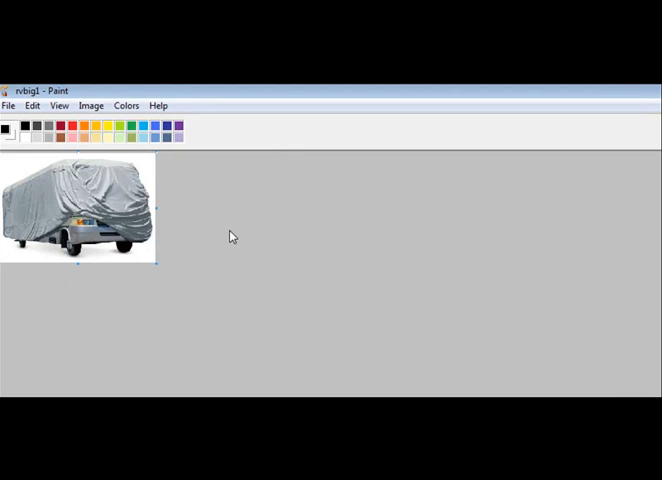
click(91, 105)
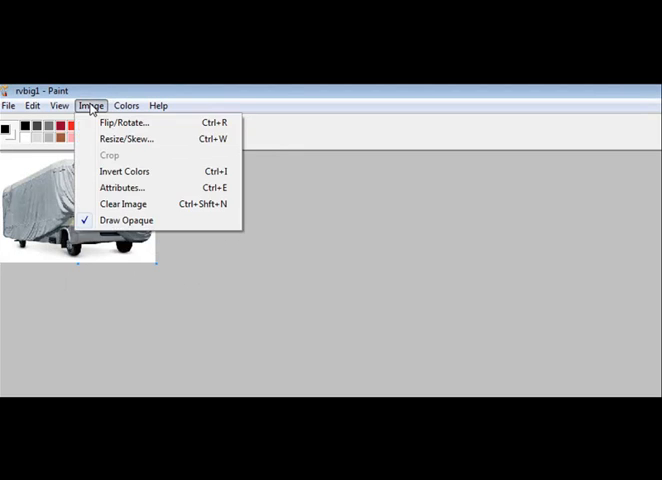
mouse_move(110, 122)
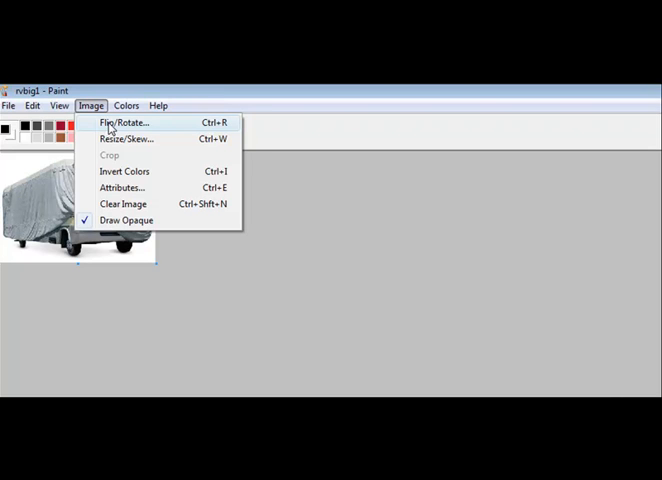
click(110, 122)
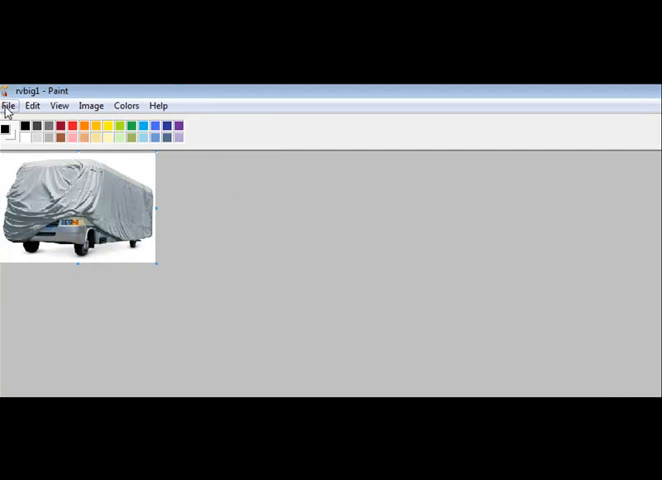
Step: Save As rvbig1.jpg and confirm replacing the existing file
click(11, 105)
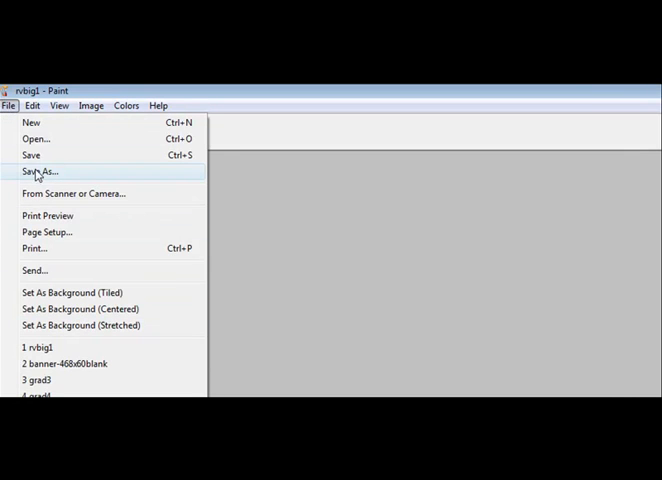
click(43, 171)
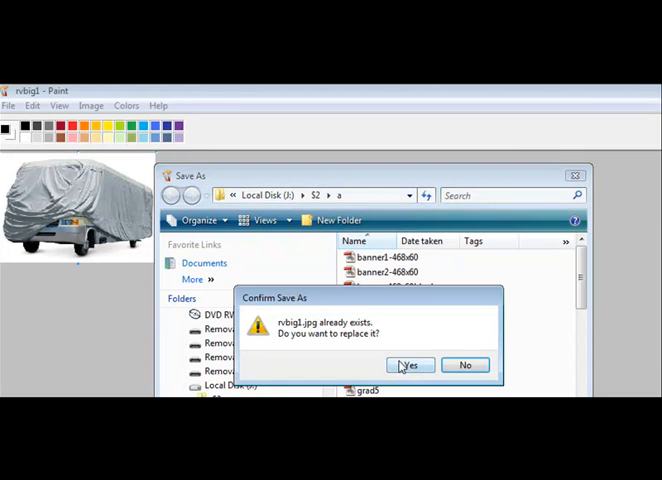
click(408, 365)
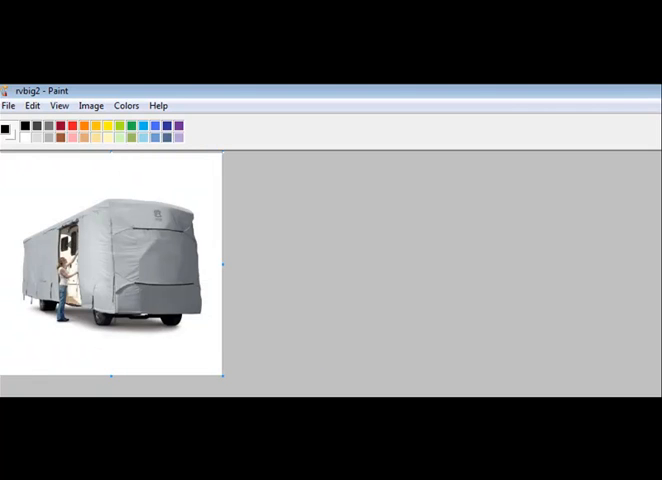
mouse_move(112, 381)
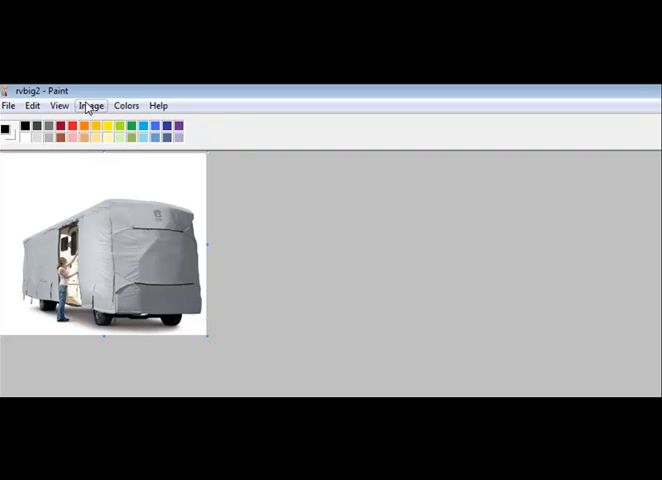
Step: Rotate the rvbig2 image 180°, trim the bottom canvas margin, and rotate it back upright
click(91, 105)
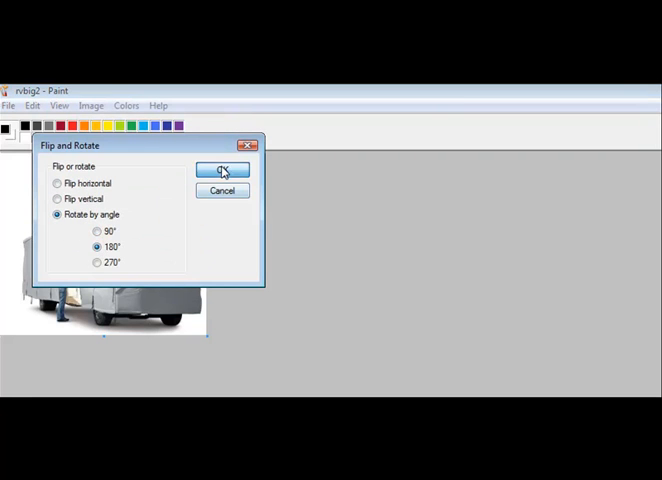
click(222, 169)
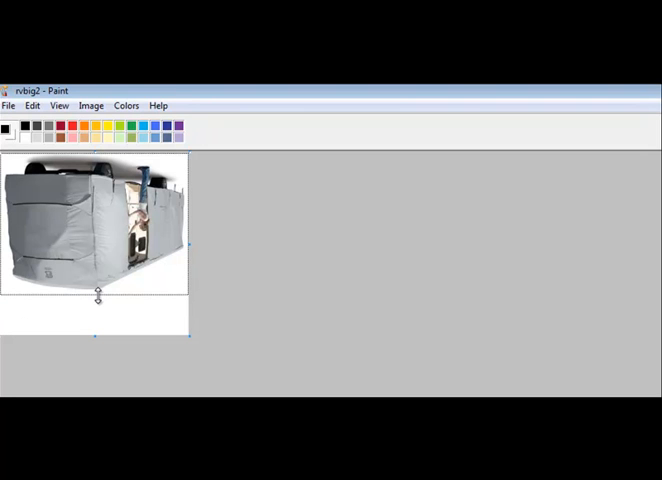
drag(98, 297, 98, 305)
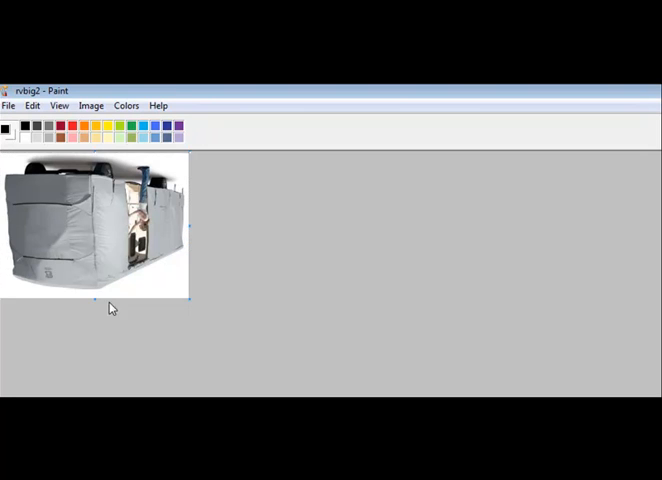
click(91, 105)
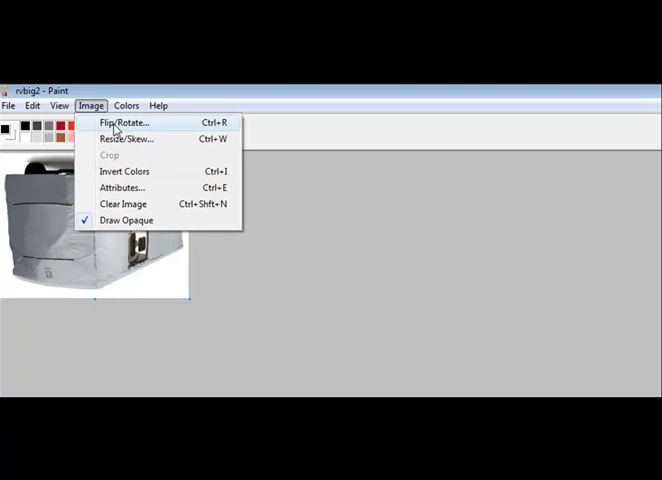
mouse_move(113, 125)
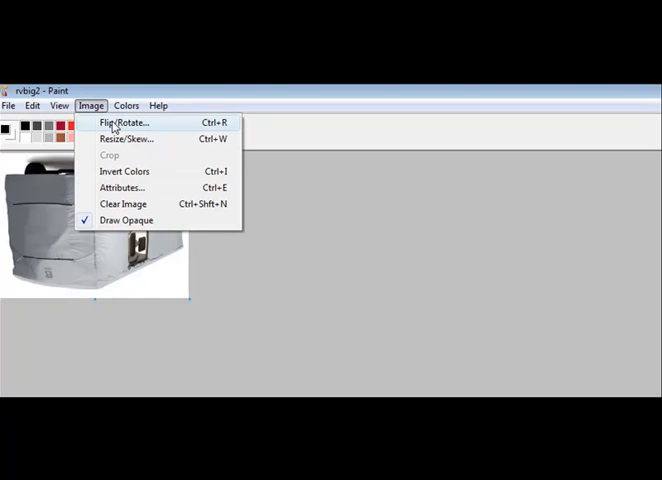
click(119, 122)
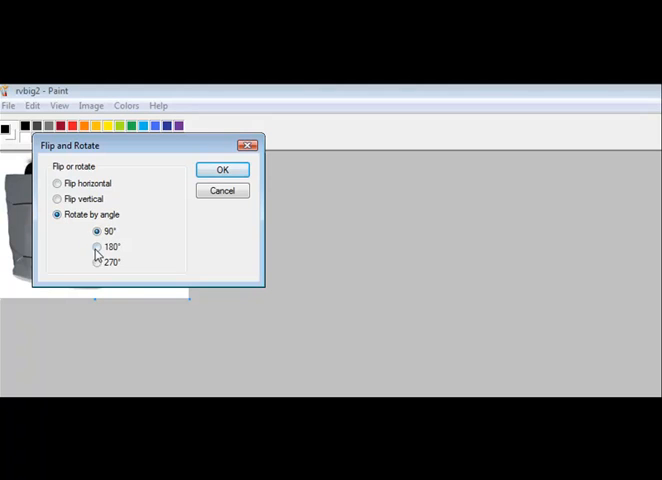
click(222, 169)
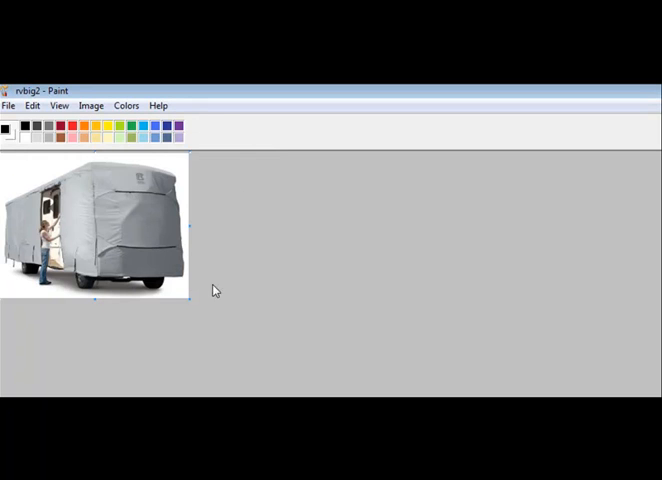
click(91, 105)
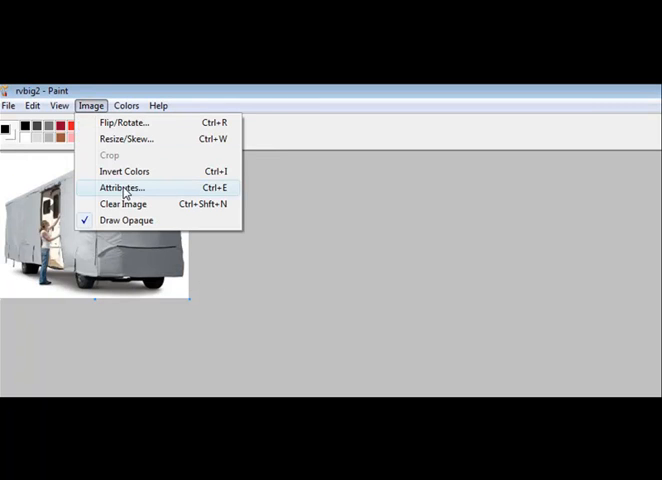
Step: Check the image attributes, try a 70 percent resize, and recheck the dimensions
click(117, 188)
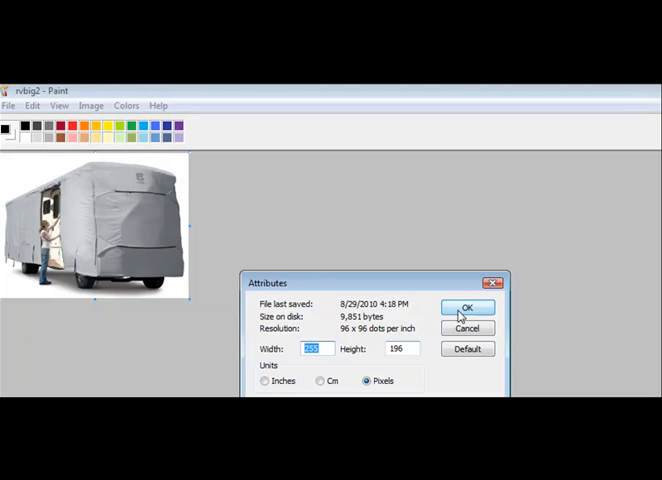
click(464, 307)
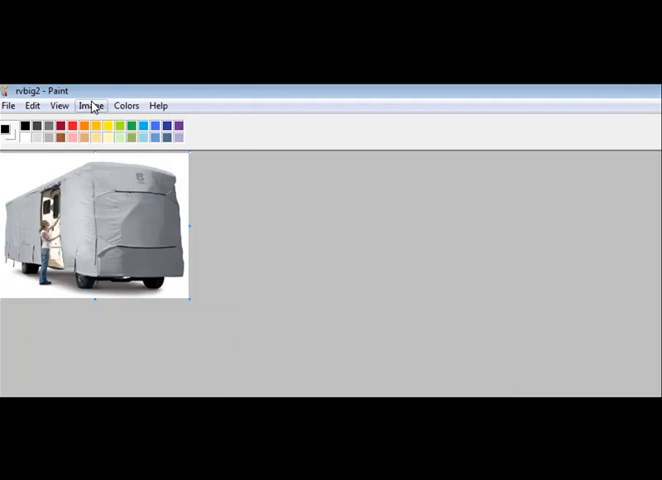
click(91, 105)
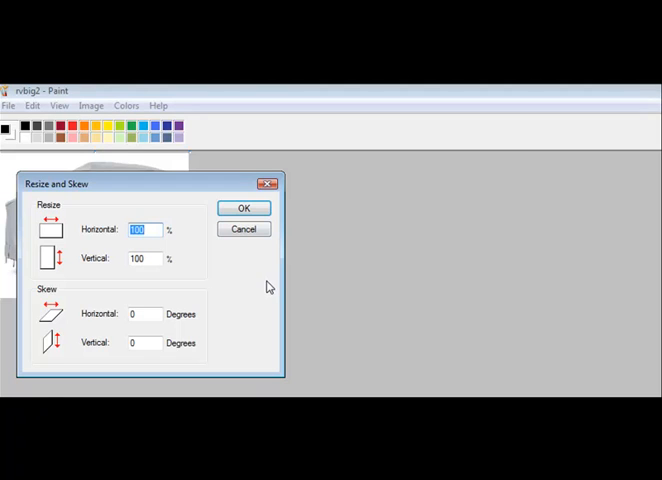
text(70)
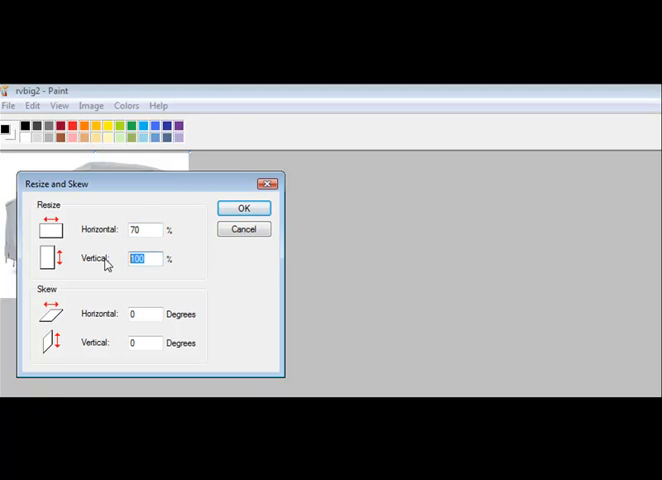
text(70)
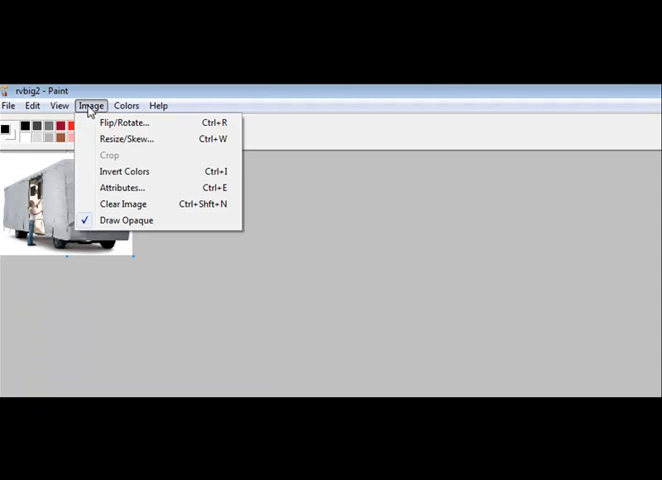
click(122, 187)
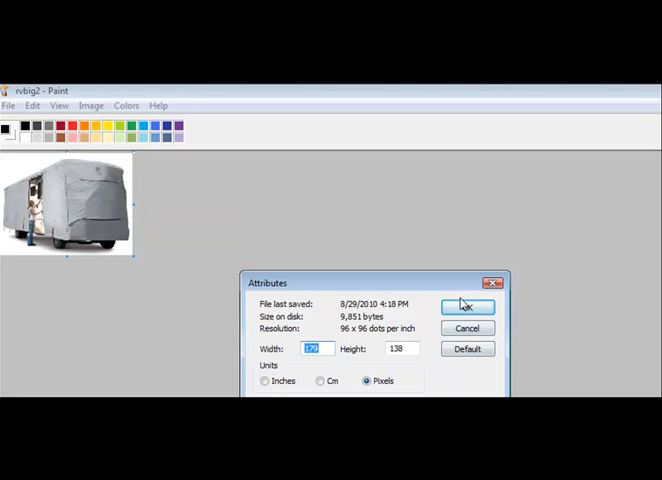
click(466, 306)
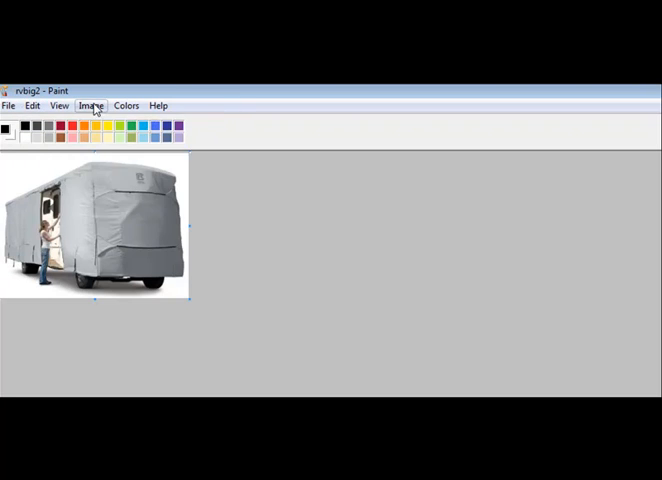
Step: Resize the RV image to 75 percent horizontally and vertically
click(91, 105)
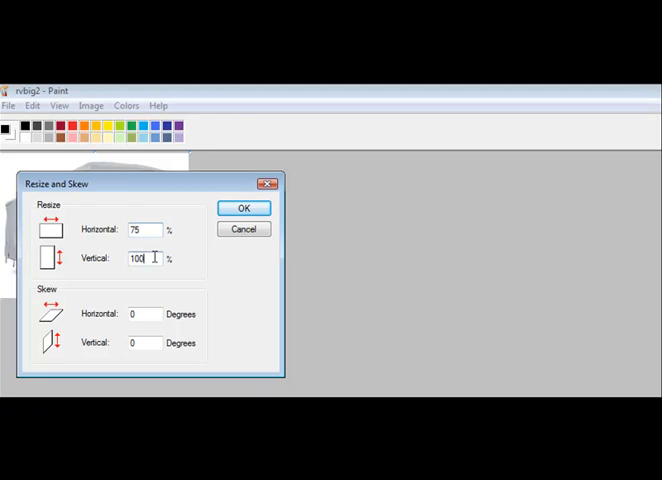
text(75)
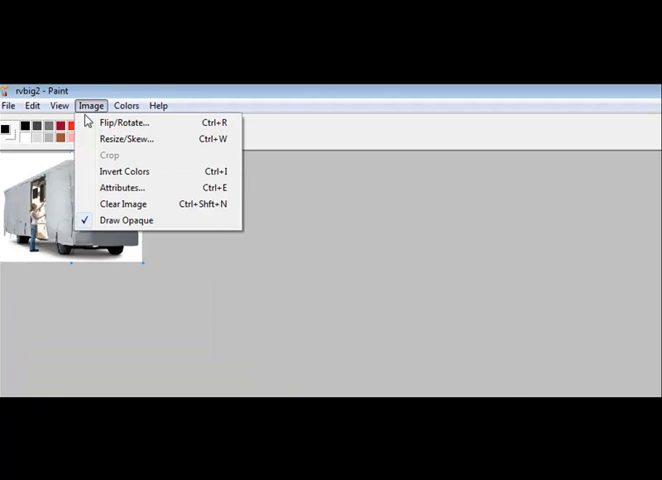
click(121, 187)
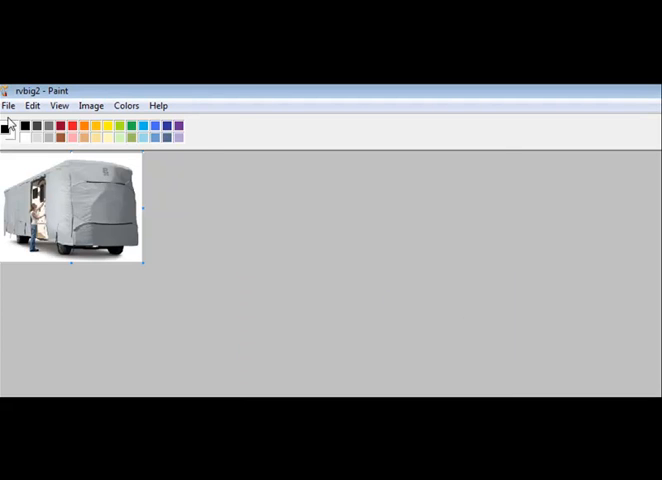
click(9, 105)
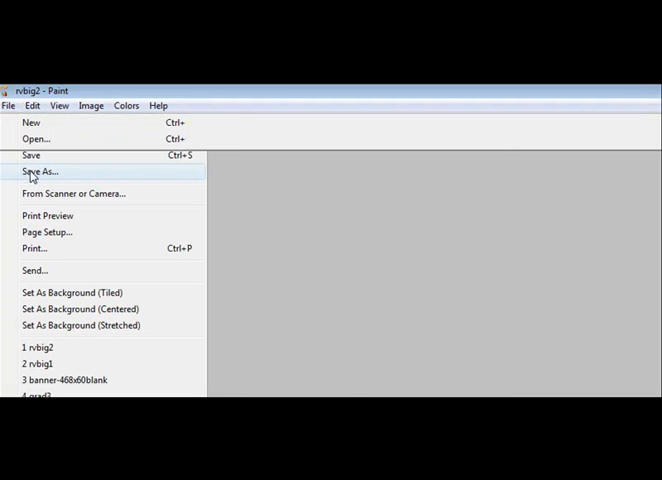
Step: Save the resized image as rvbig2.jpg, confirming replacement of the existing file
click(41, 171)
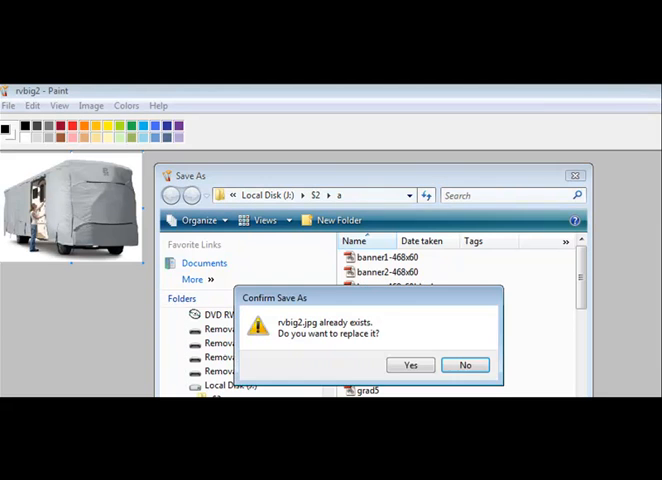
click(411, 364)
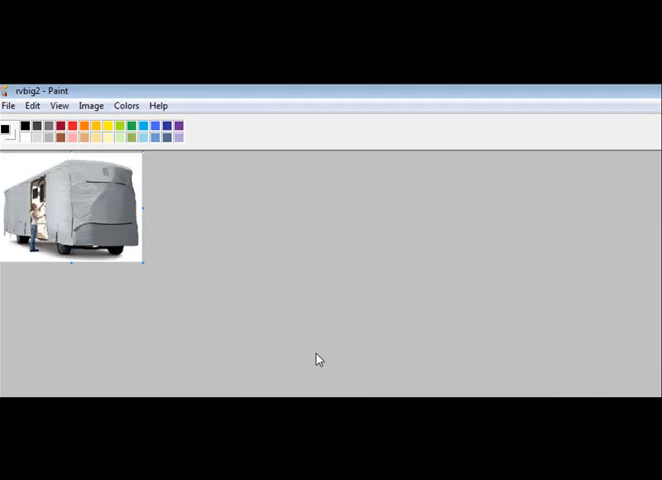
mouse_move(436, 273)
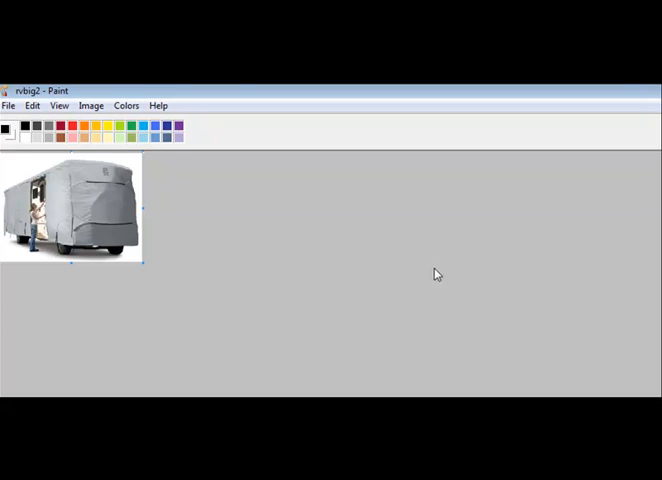
mouse_move(510, 242)
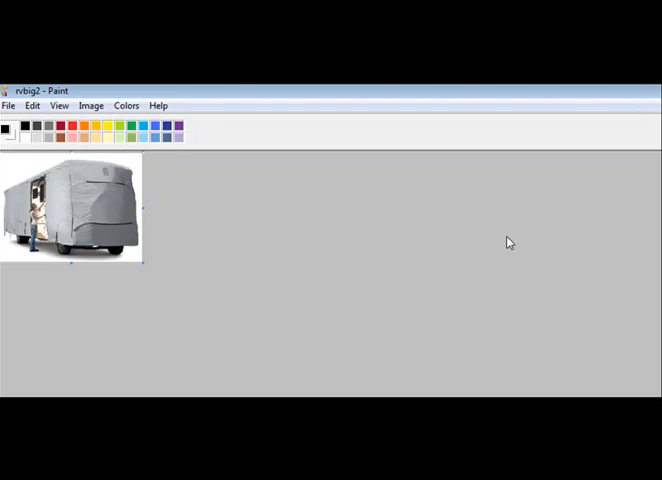
click(9, 105)
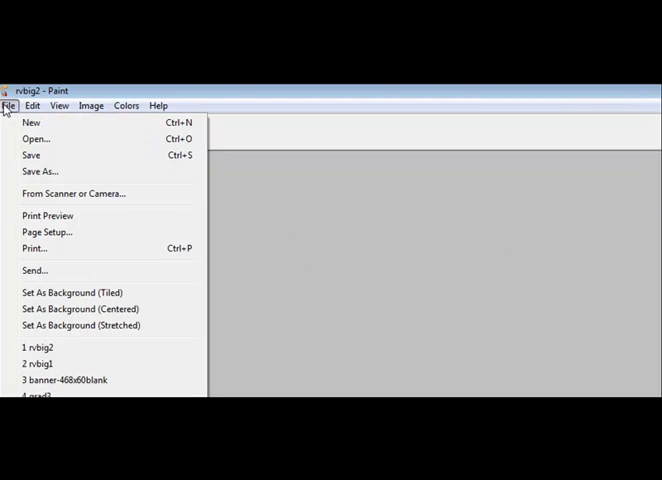
Step: Open the saved rv3 wye fitting image in Paint
click(35, 138)
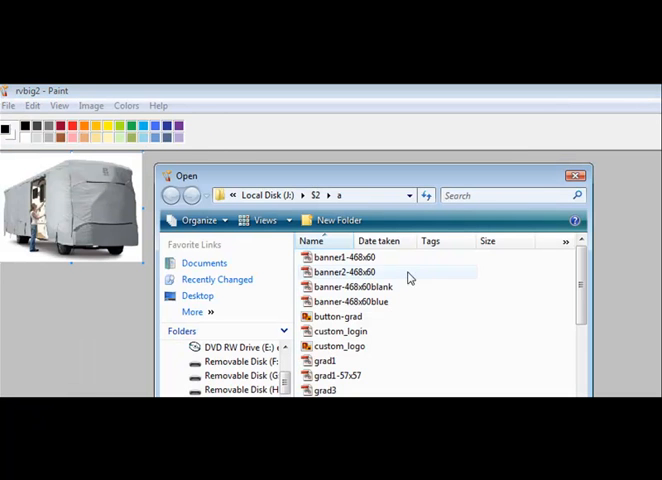
scroll(down, 3)
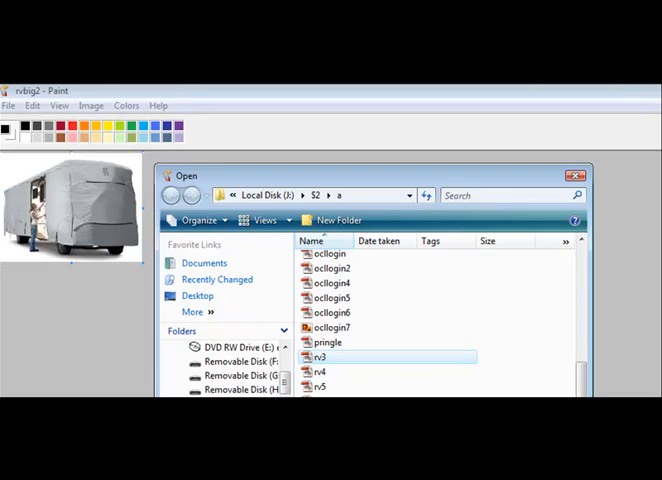
double_click(322, 356)
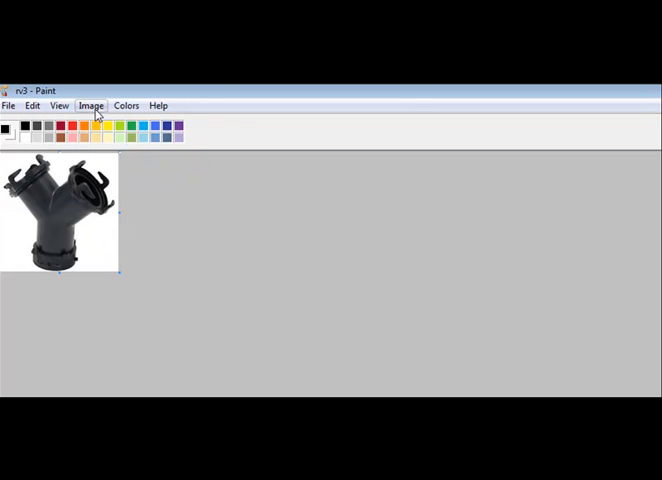
Step: Check the rv3 image's current pixel dimensions in Image Attributes
click(90, 105)
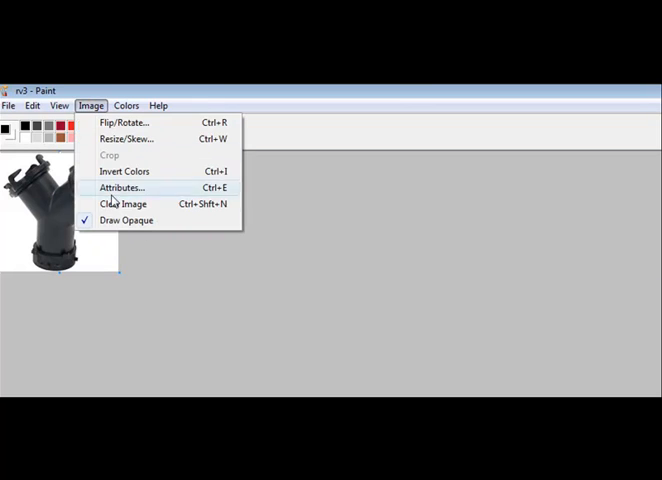
click(122, 187)
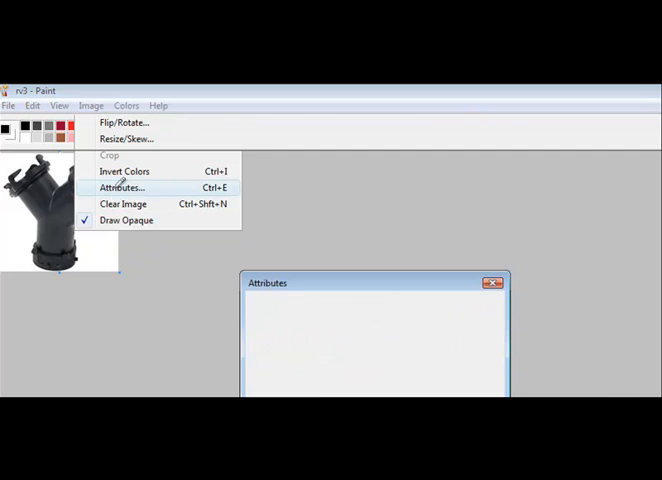
click(122, 188)
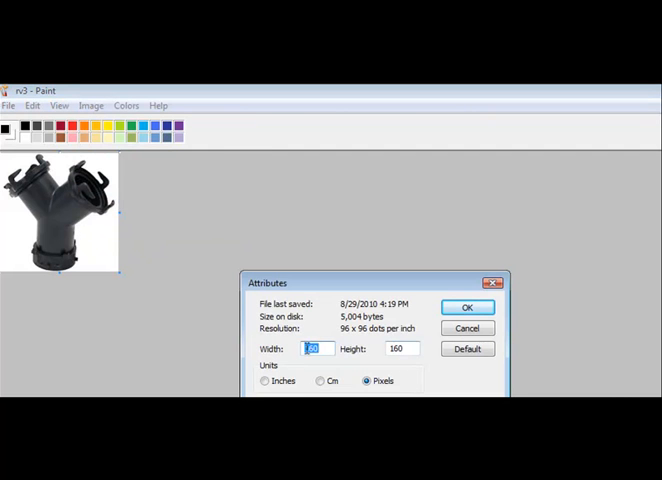
click(467, 306)
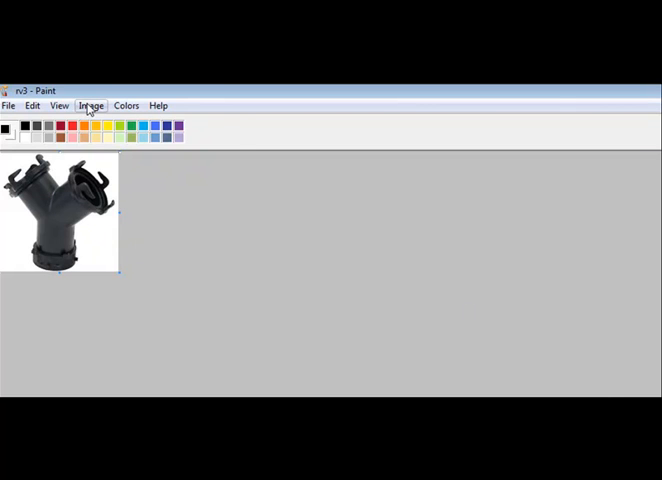
Step: Scale the wye fitting image to 80% horizontally and vertically
click(91, 105)
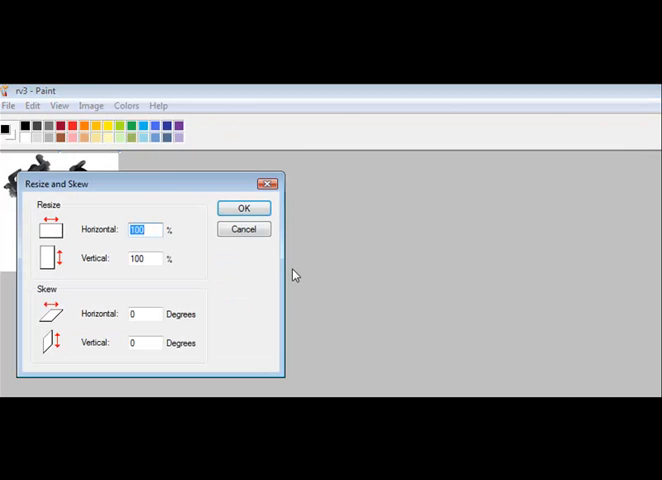
text(80)
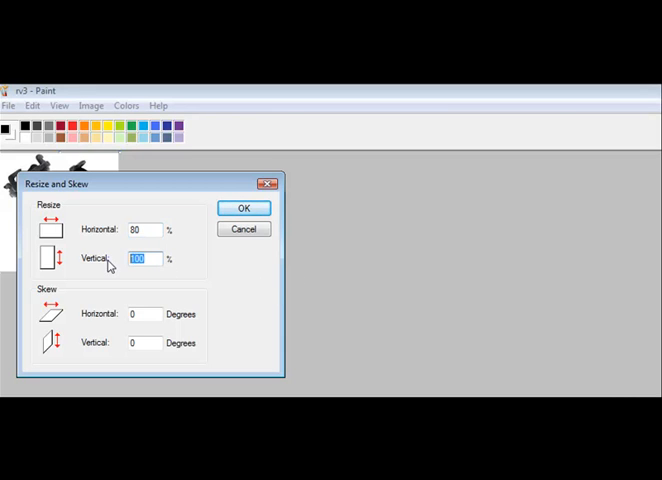
text(80)
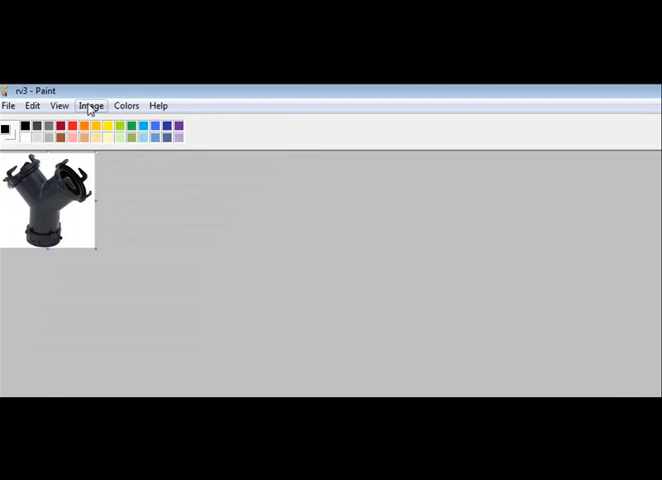
click(91, 105)
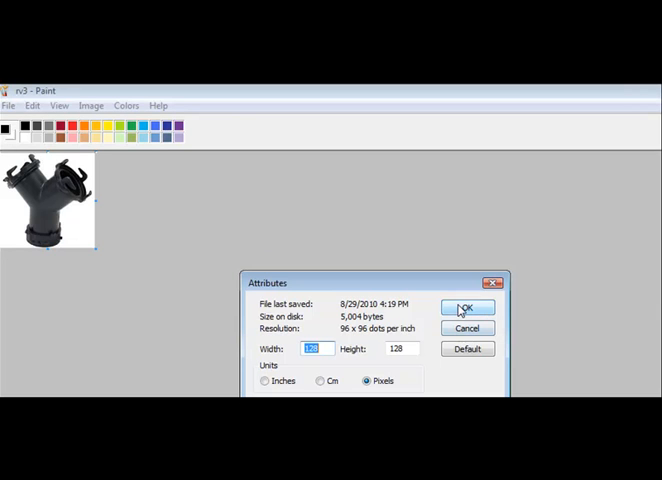
Step: Undo the 80% resize, rescale smaller, and confirm the image is 104 × 104 pixels
click(33, 105)
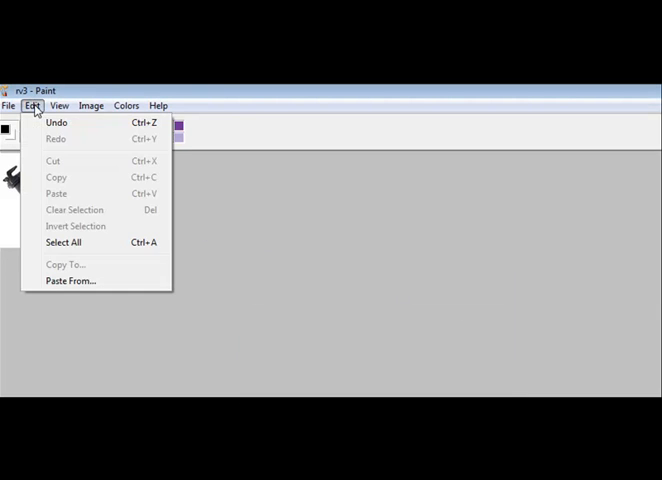
click(90, 105)
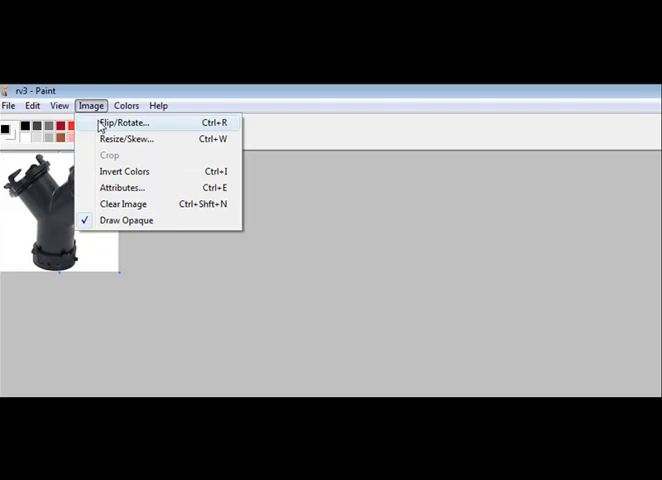
click(120, 139)
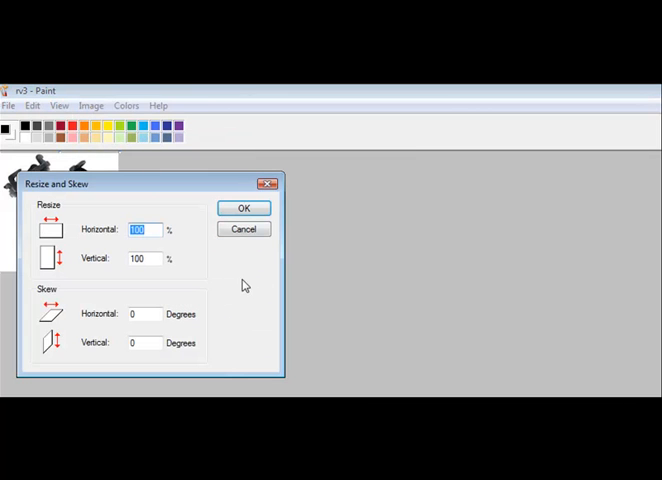
mouse_move(177, 273)
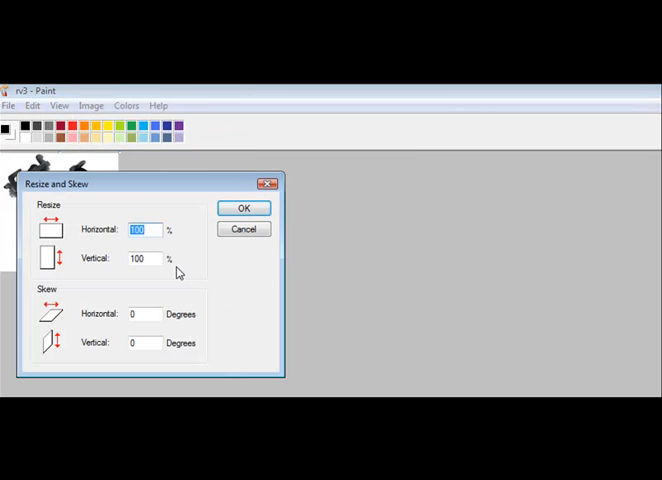
text(60)
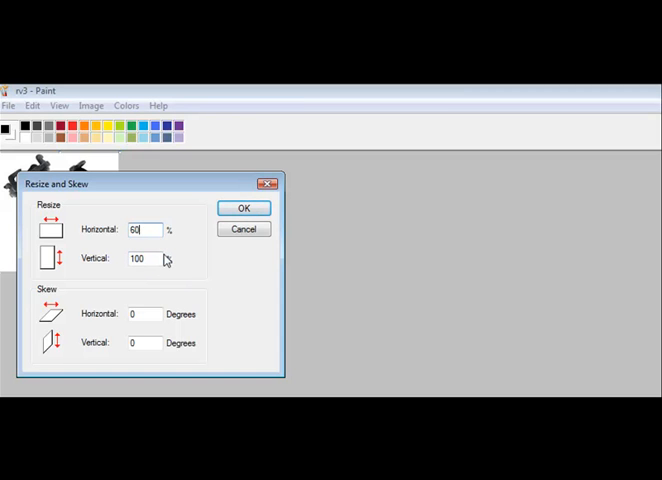
text(5)
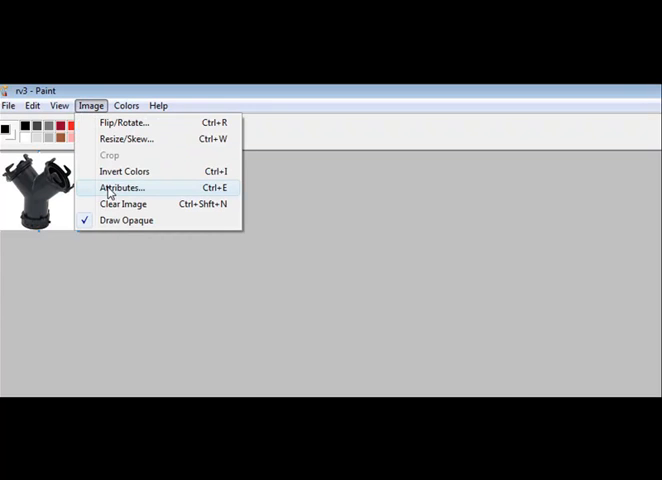
click(120, 187)
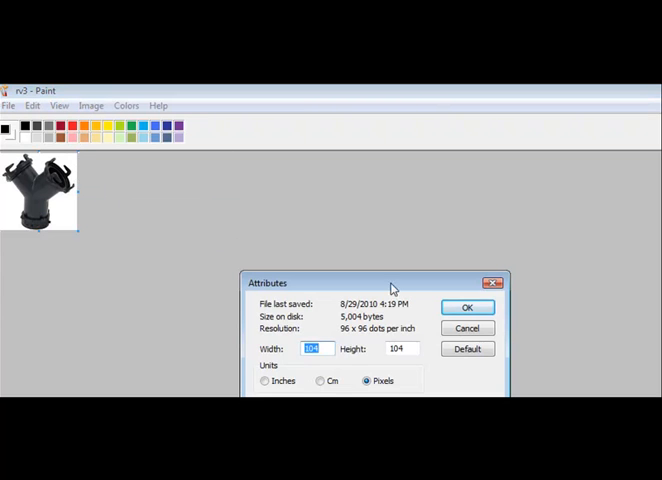
click(467, 306)
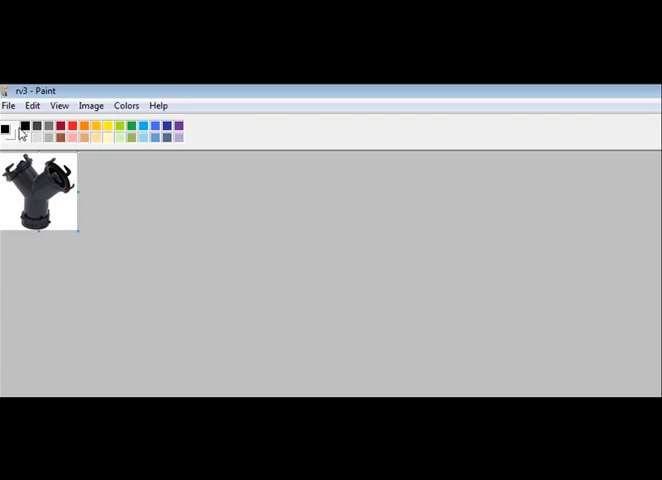
Step: Undo the previous resize, apply a 60% resize, and check it measures 96 × 96 pixels
click(33, 105)
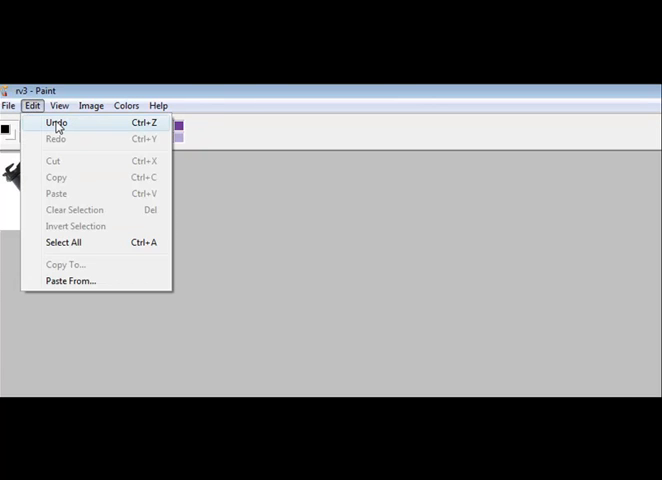
click(90, 105)
text(60)
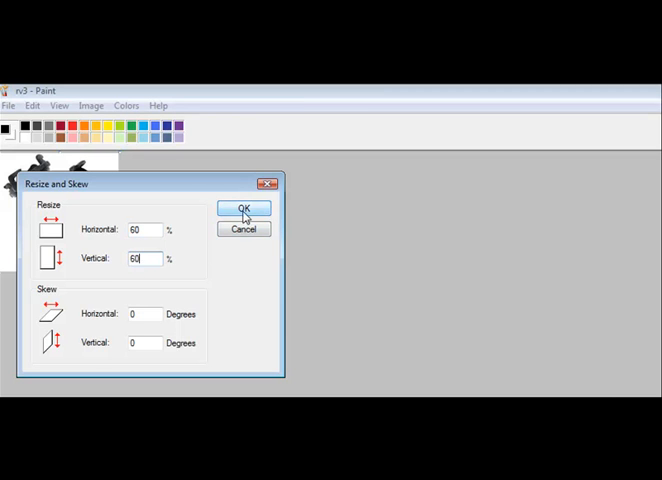
click(91, 105)
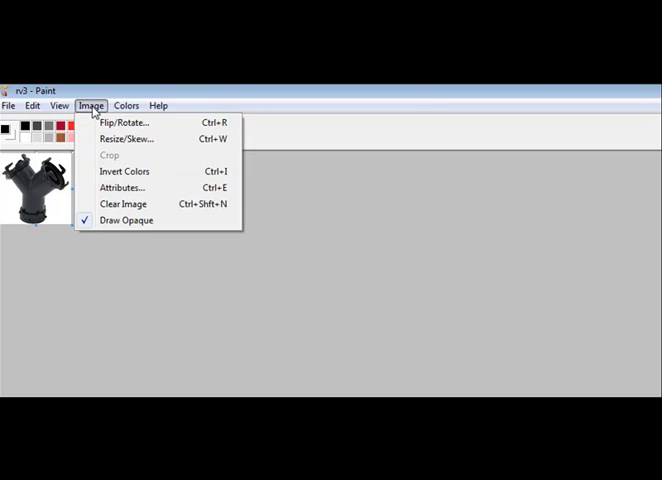
click(121, 187)
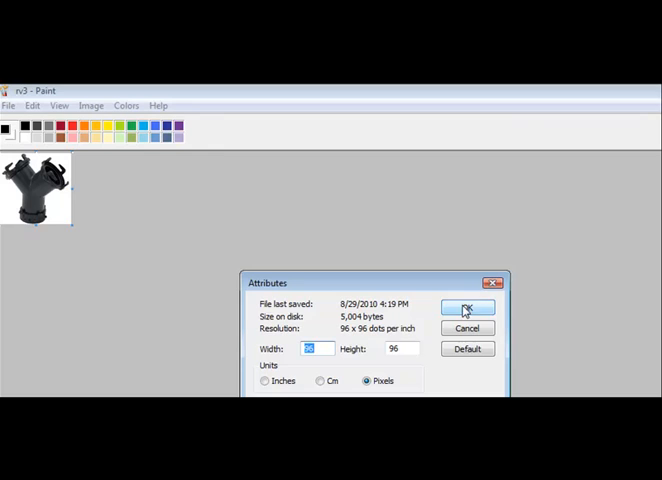
click(466, 307)
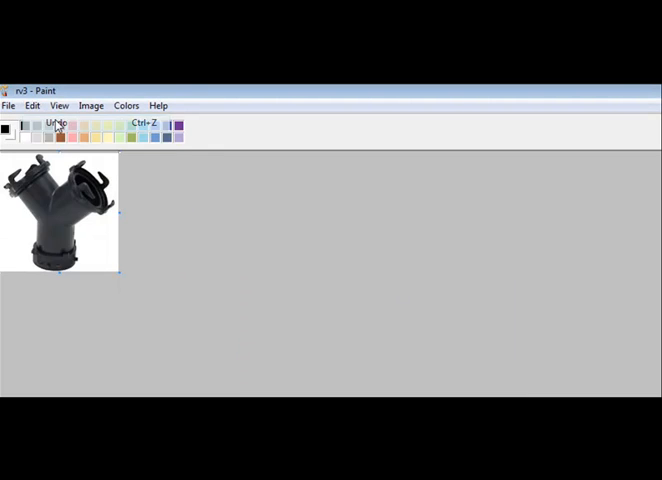
Step: Resize the wye fitting image to 55% horizontally and vertically
click(91, 105)
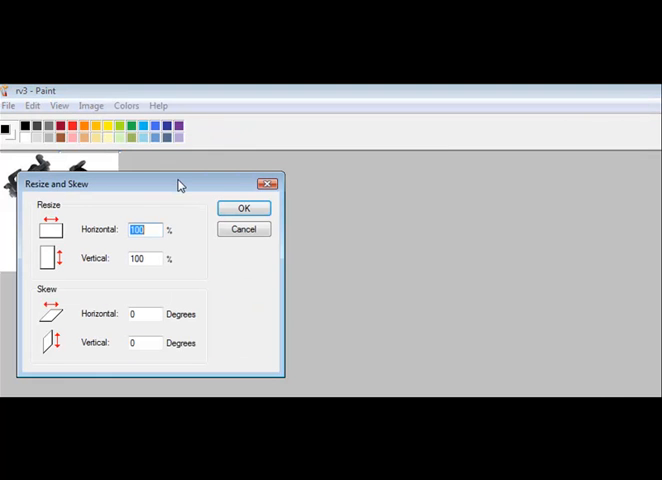
text(55)
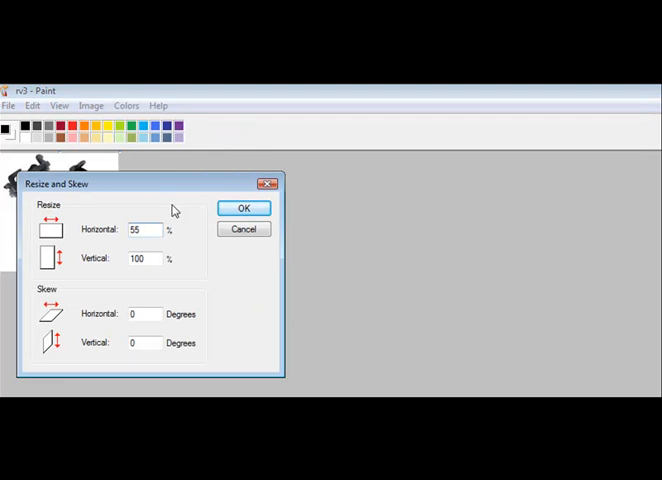
text(5)
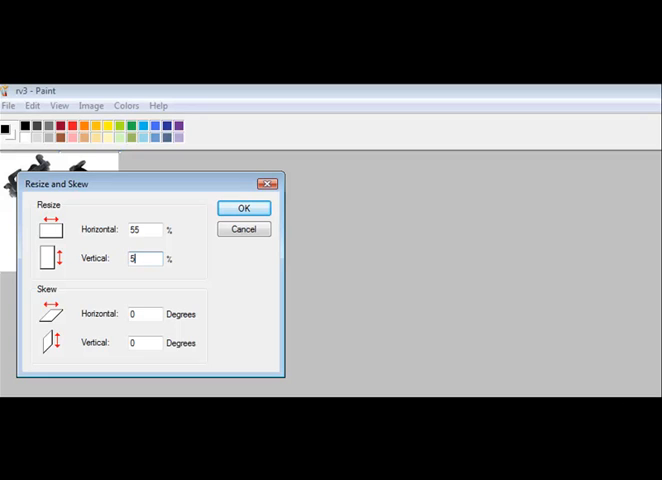
click(242, 208)
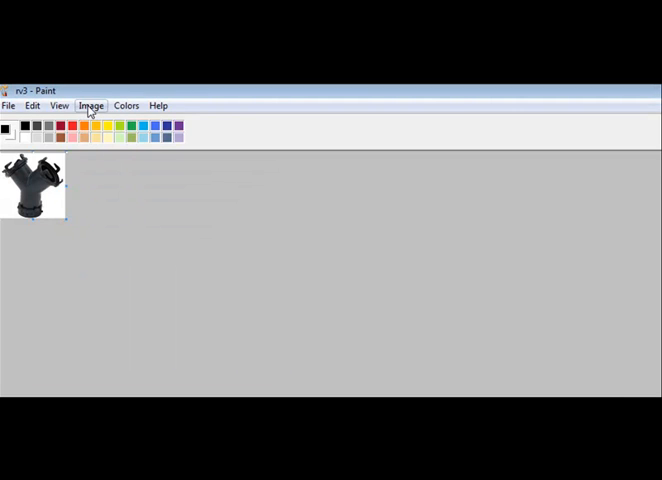
click(117, 187)
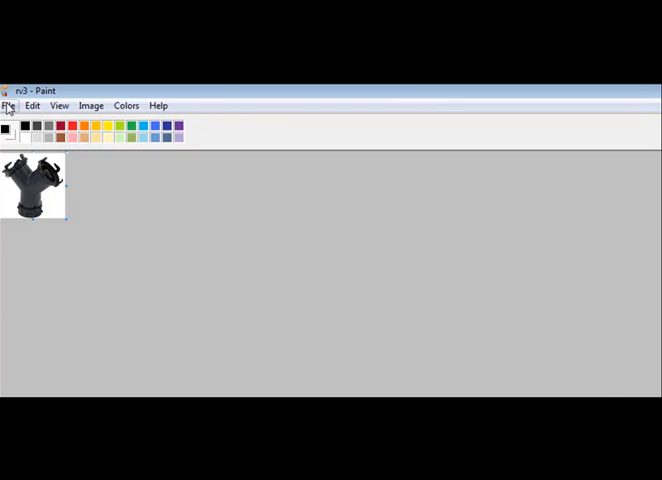
click(11, 105)
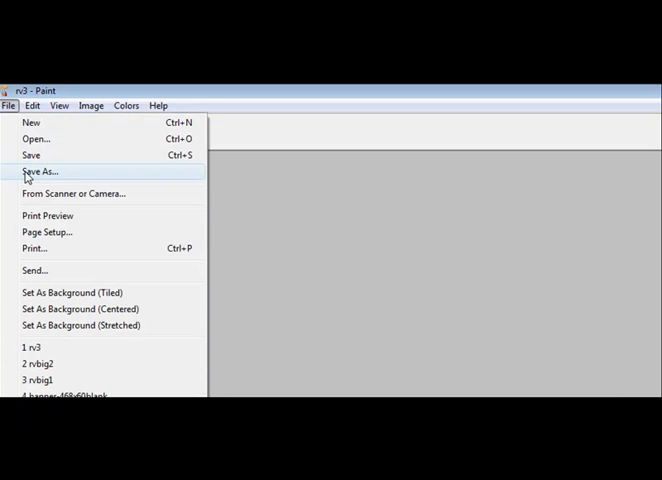
click(45, 171)
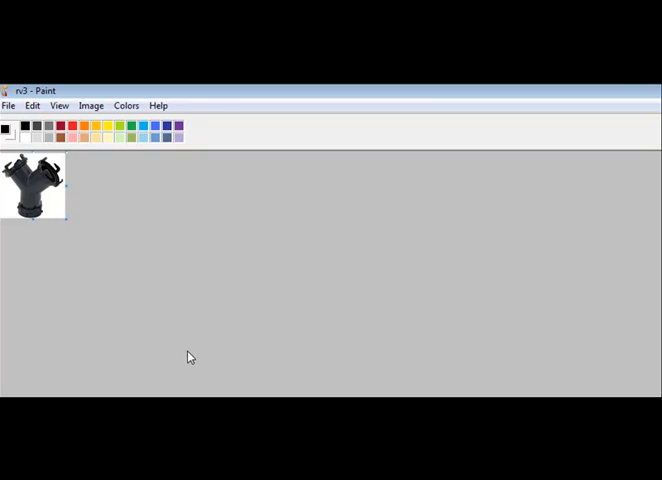
mouse_move(193, 353)
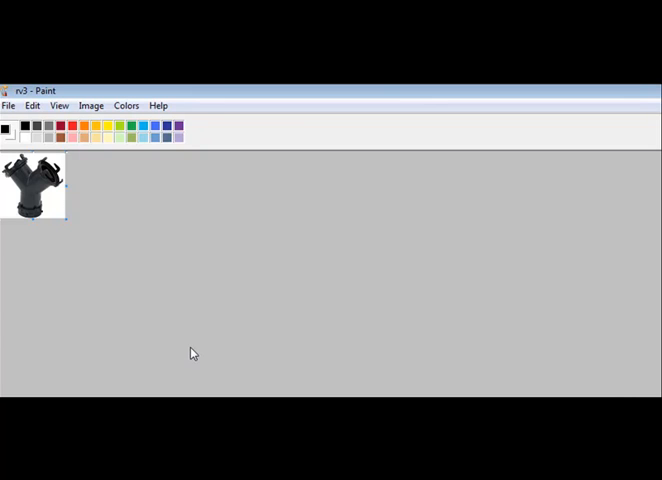